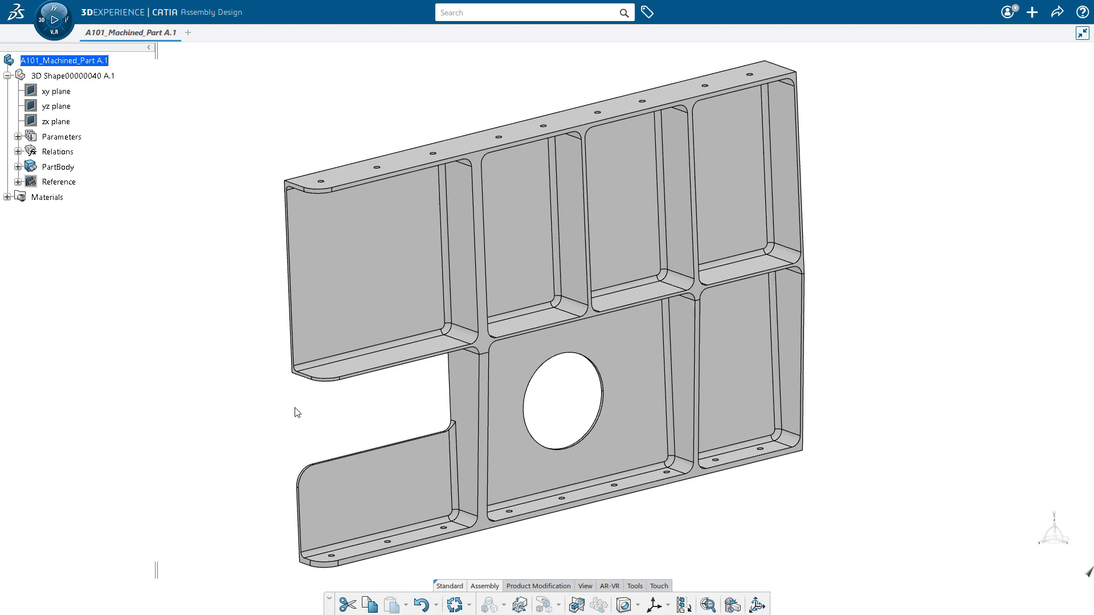
mouse_move(124, 62)
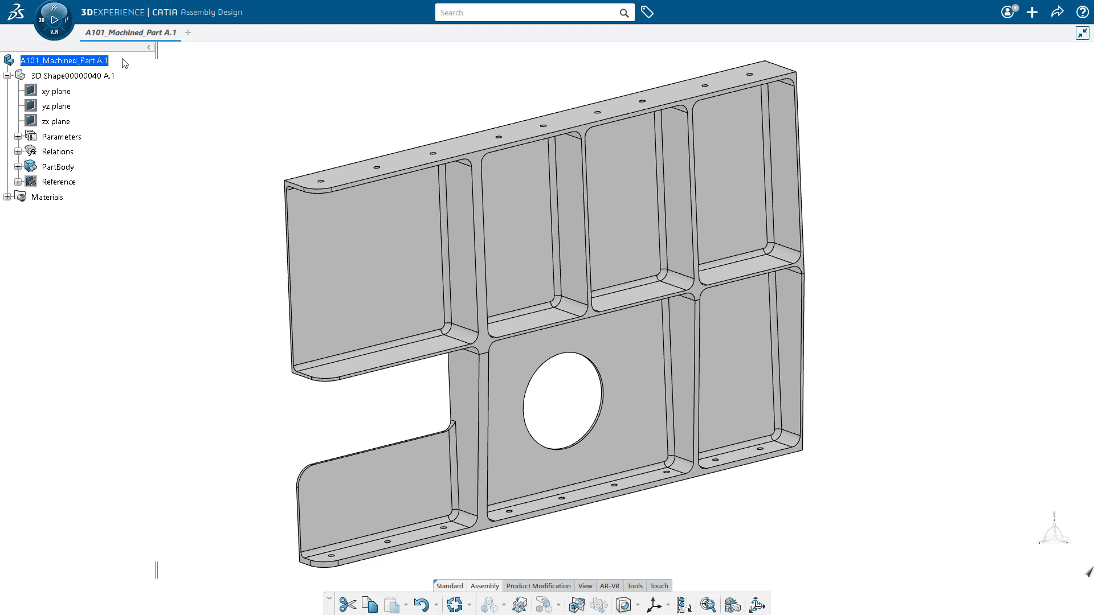
mouse_move(124, 80)
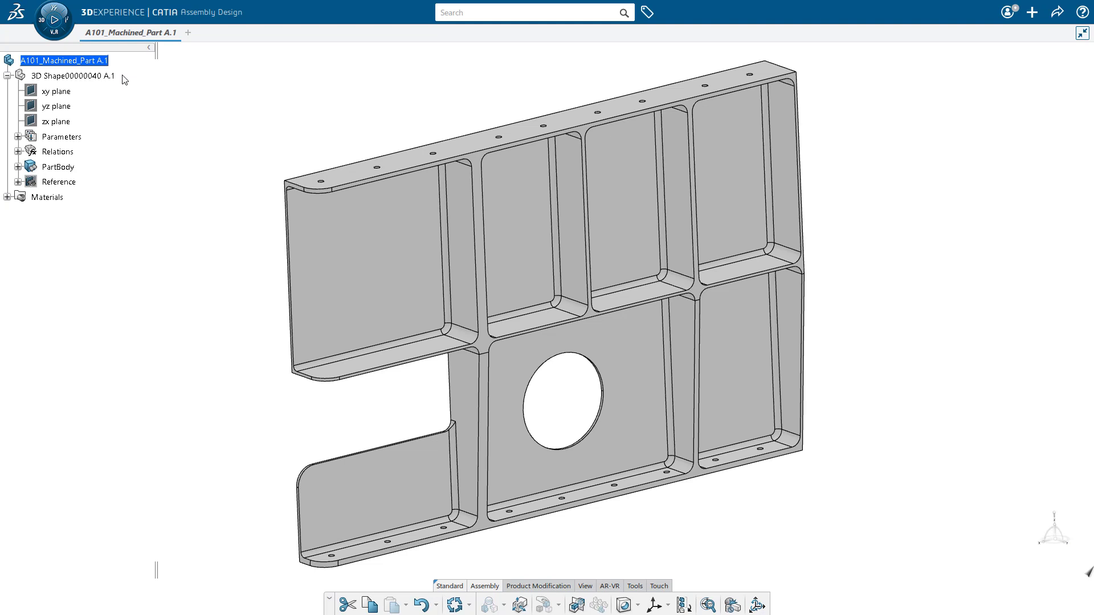
mouse_move(111, 65)
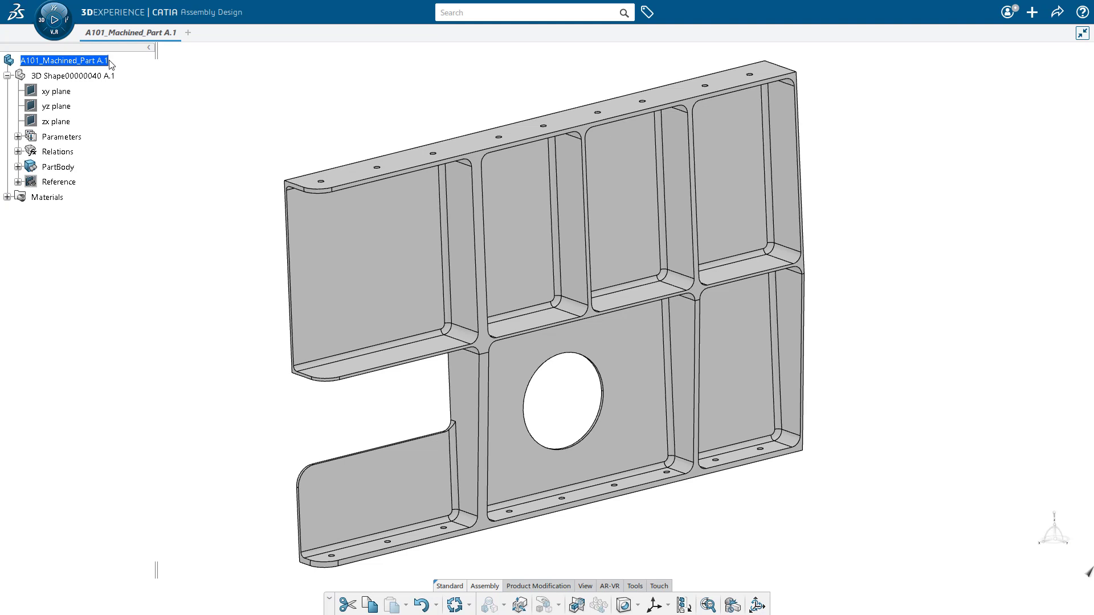
Insert an abstraction shape under the machined part and copy the original PartBody
right_click(63, 60)
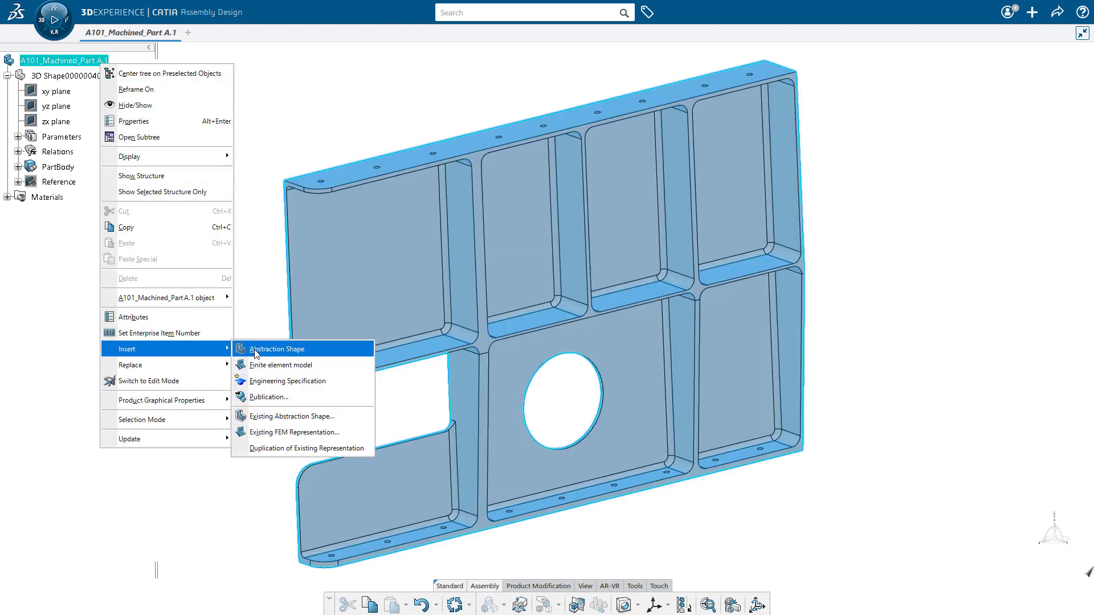
click(275, 348)
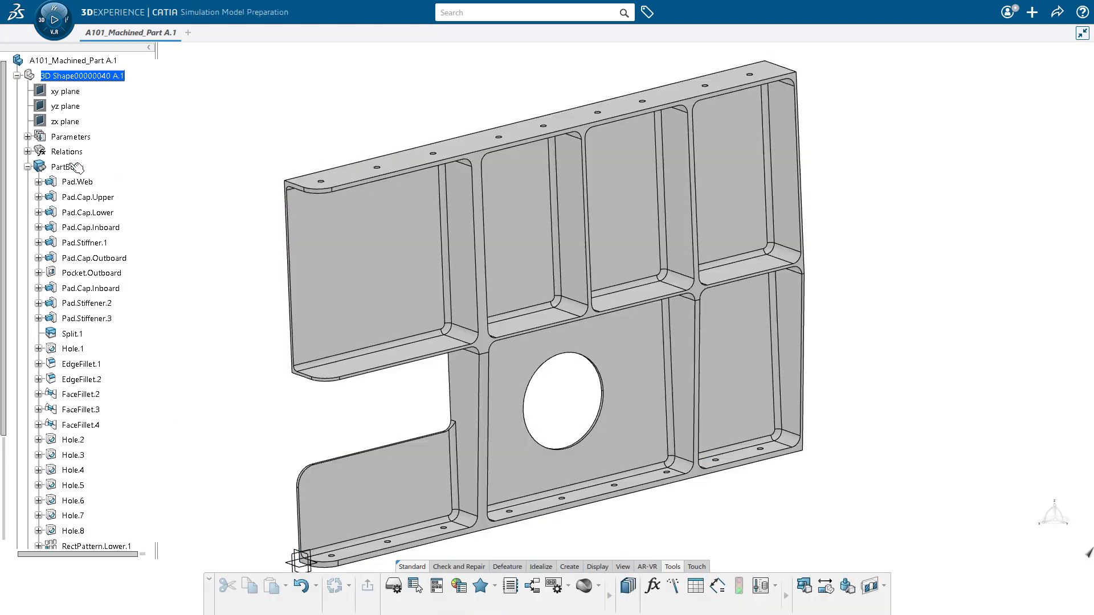
right_click(62, 167)
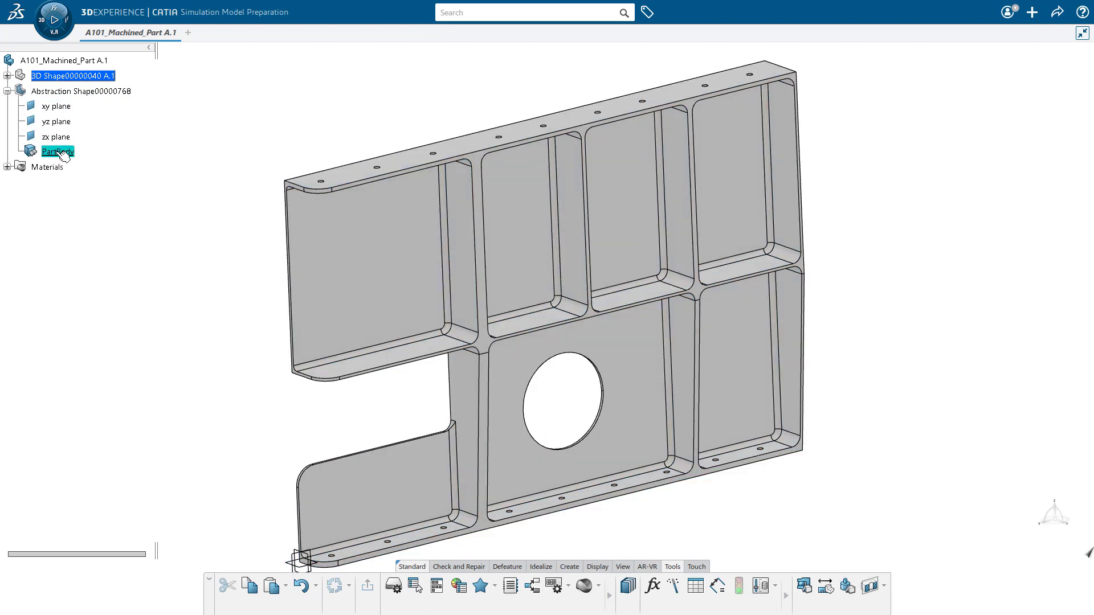
Paste the copied body into the abstraction shape's PartBody As Result With Link
right_click(57, 151)
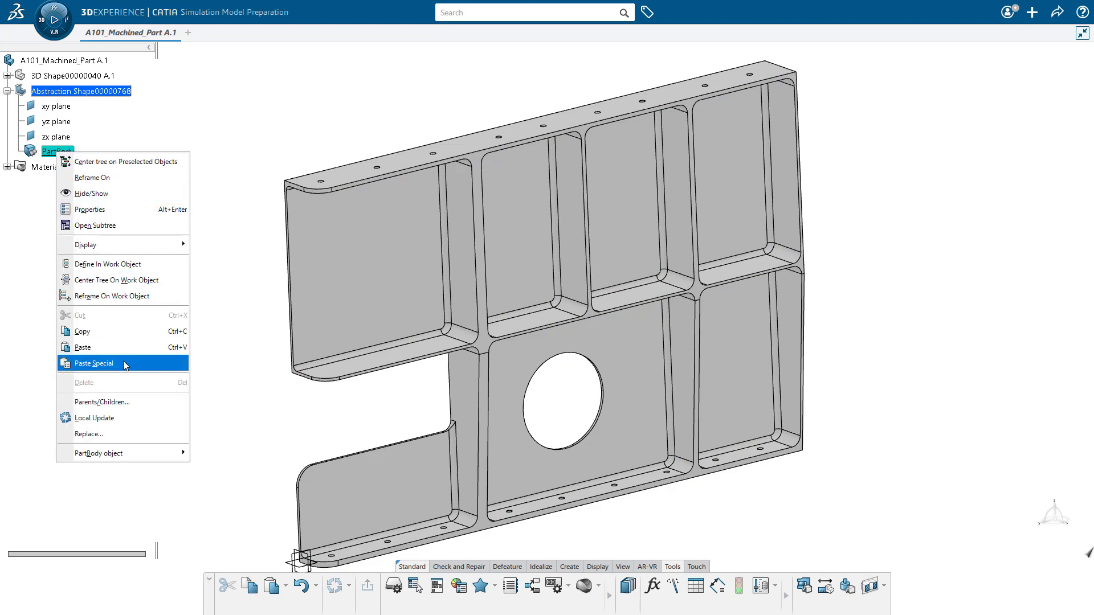
click(93, 363)
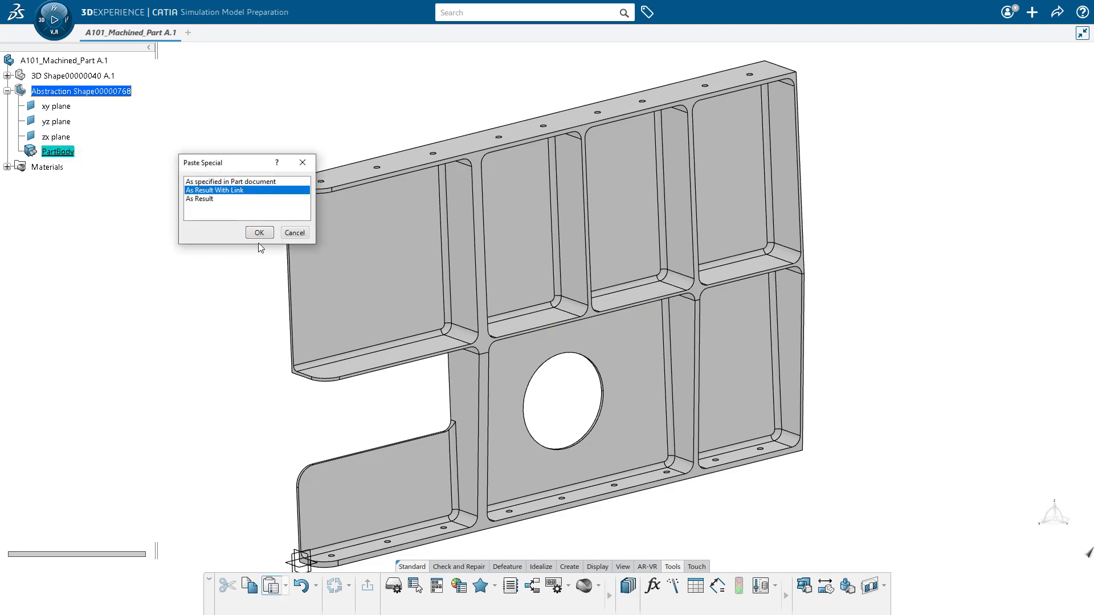
click(259, 232)
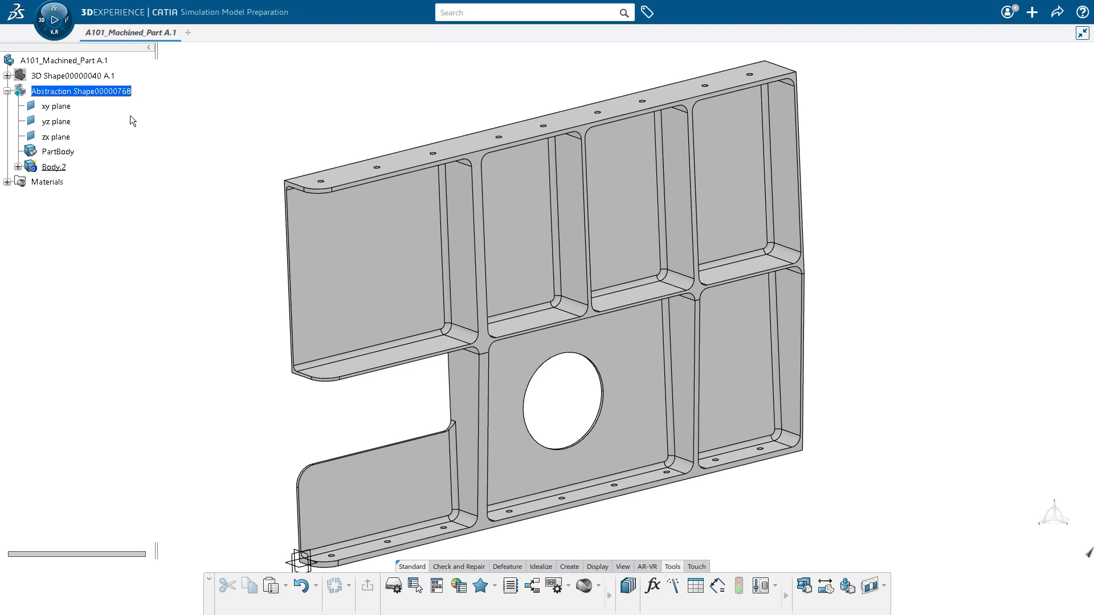
mouse_move(173, 212)
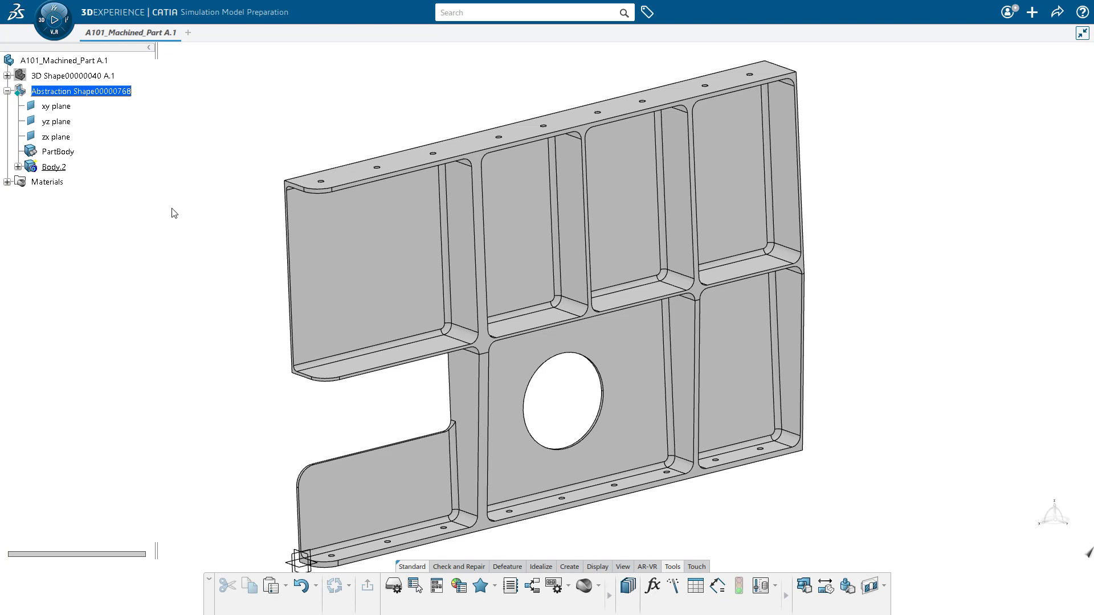
mouse_move(152, 249)
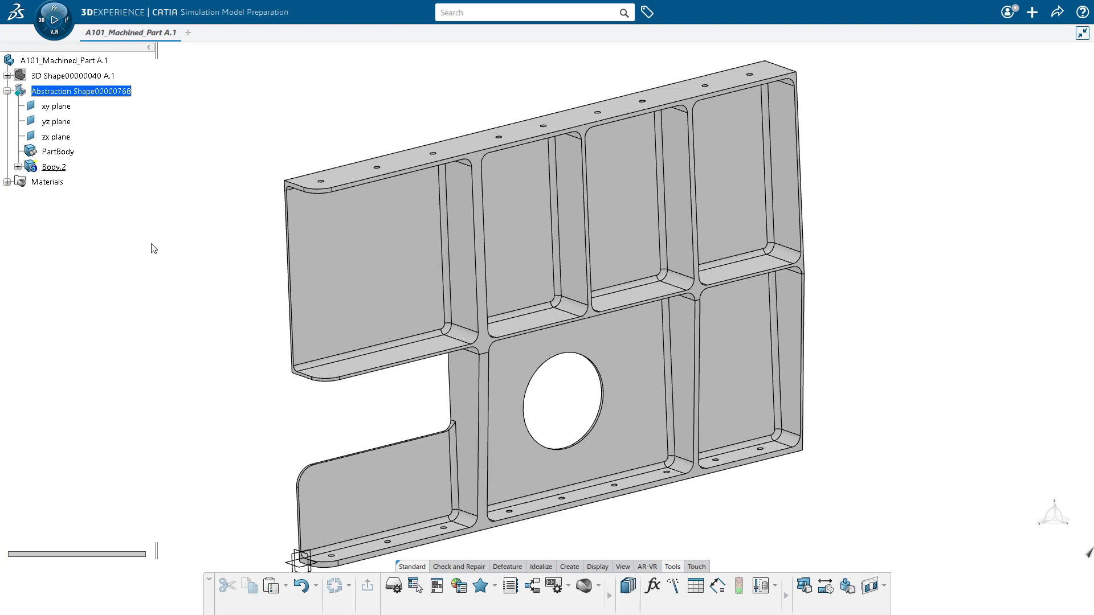
mouse_move(544, 423)
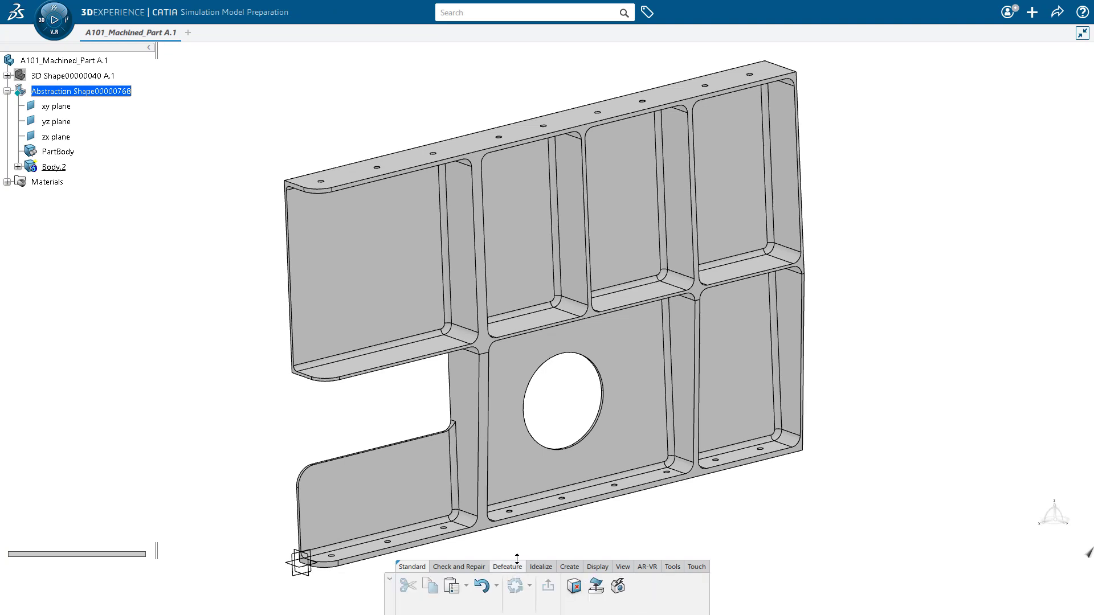
mouse_move(524, 563)
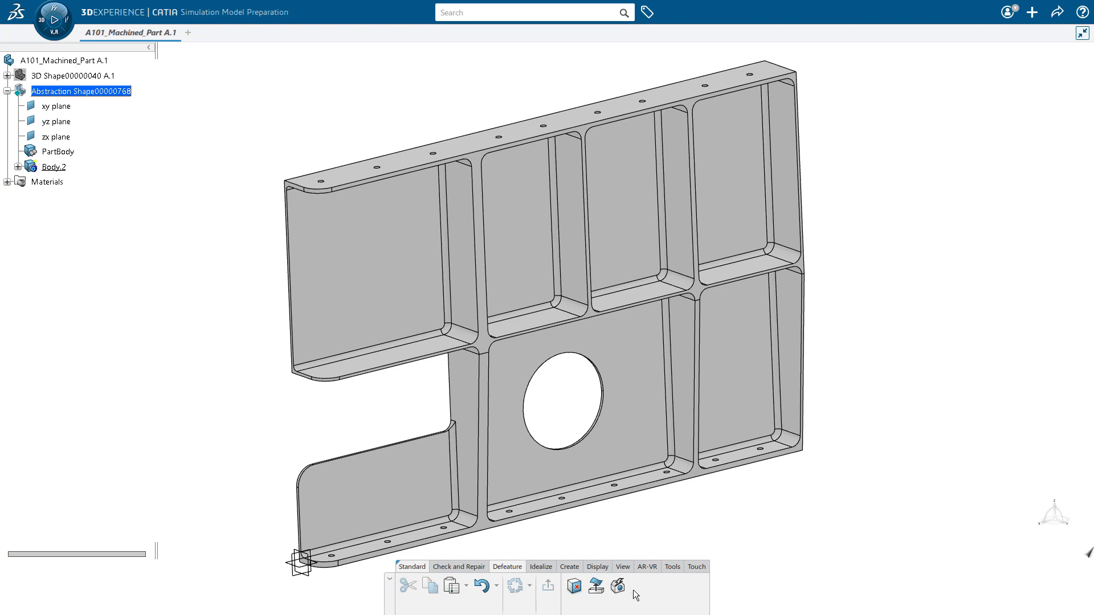
mouse_move(617, 586)
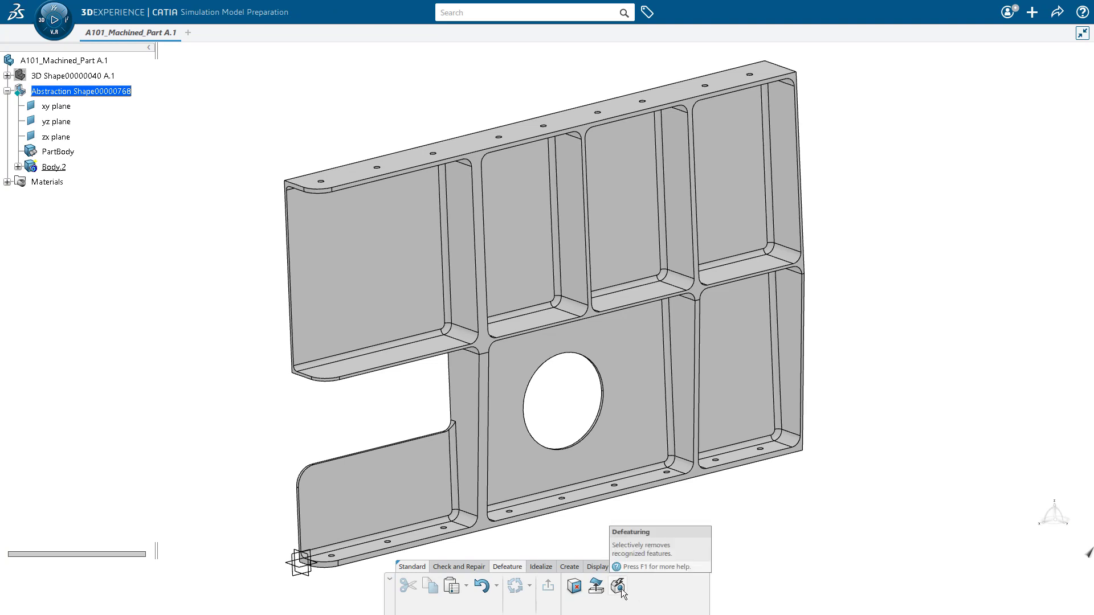
Run Defeaturing on Body.2 with a Fillet filter of 10 mm maximum radius
click(616, 587)
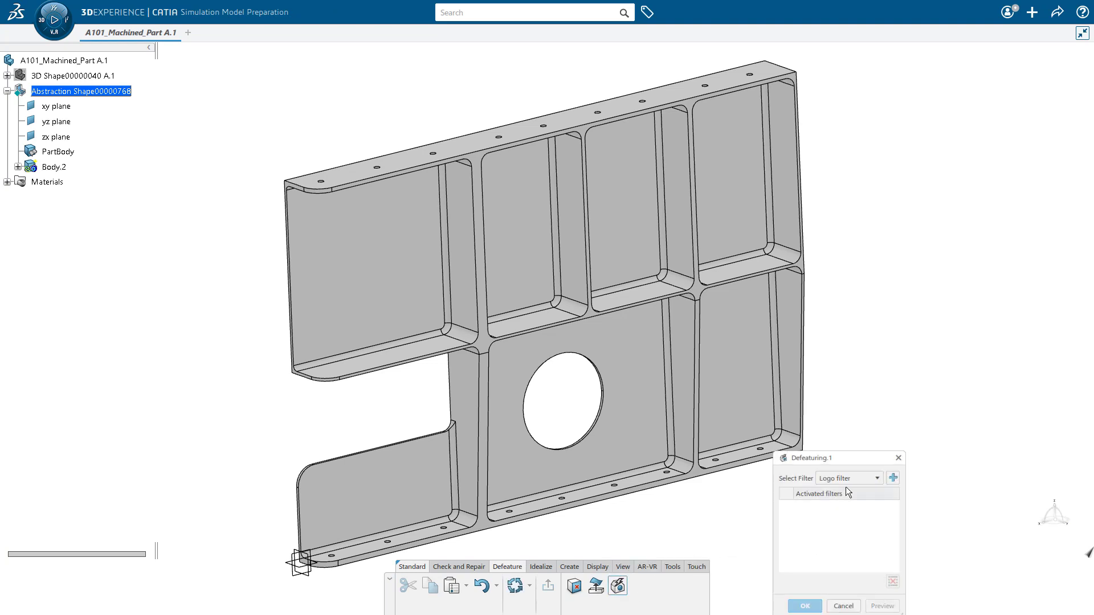
click(876, 478)
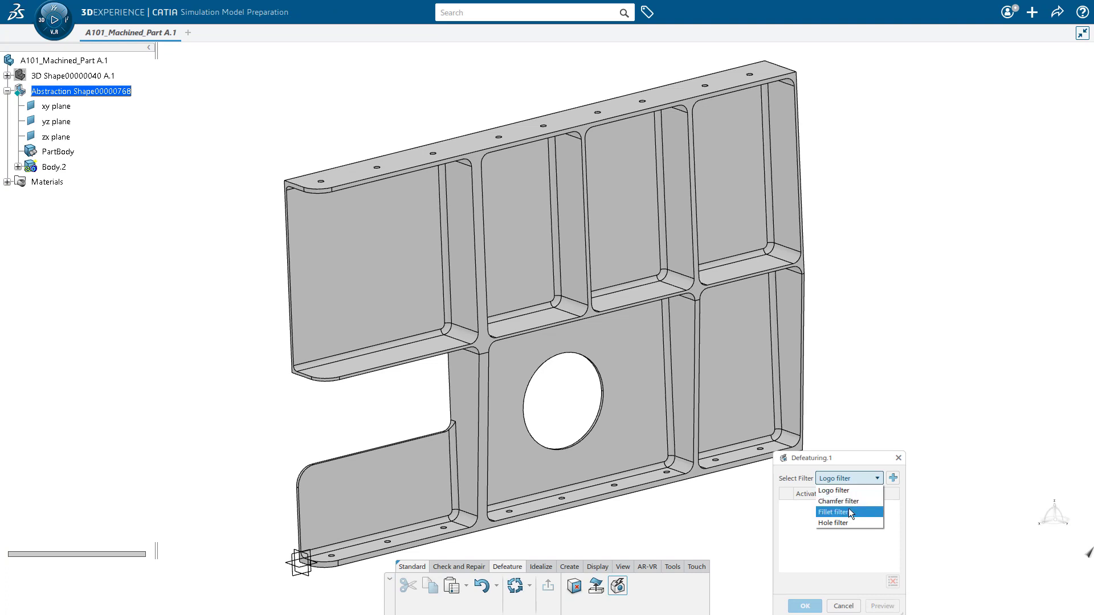
click(834, 512)
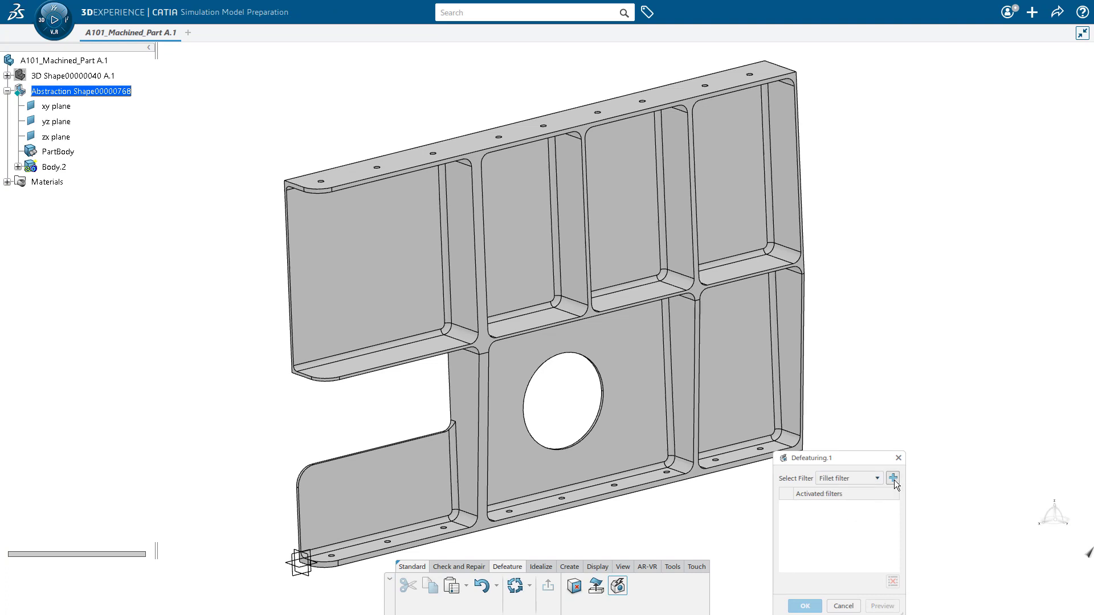
click(893, 477)
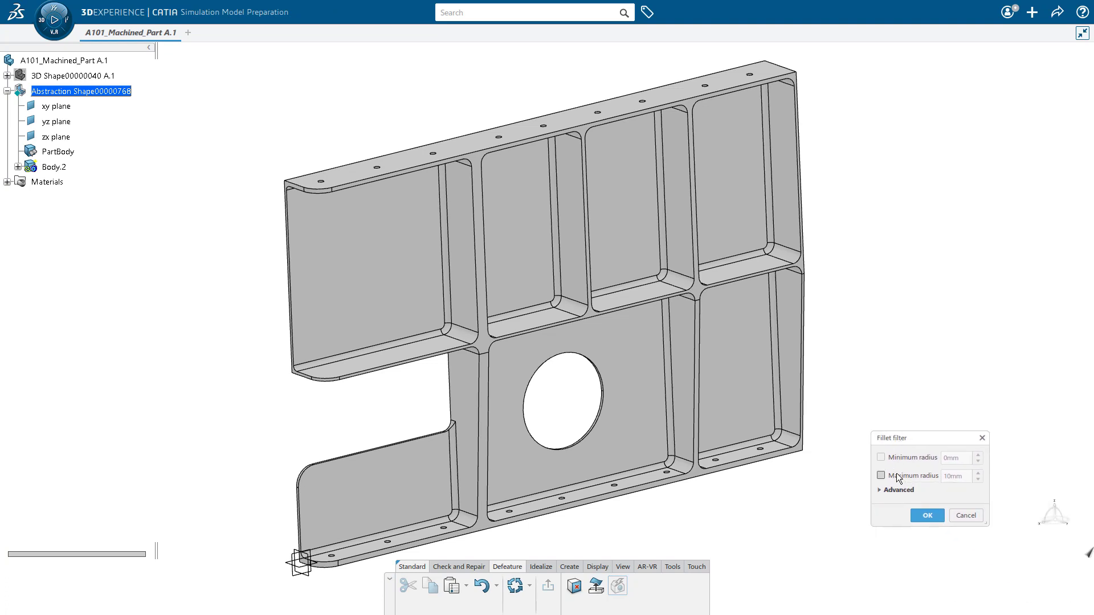
click(880, 475)
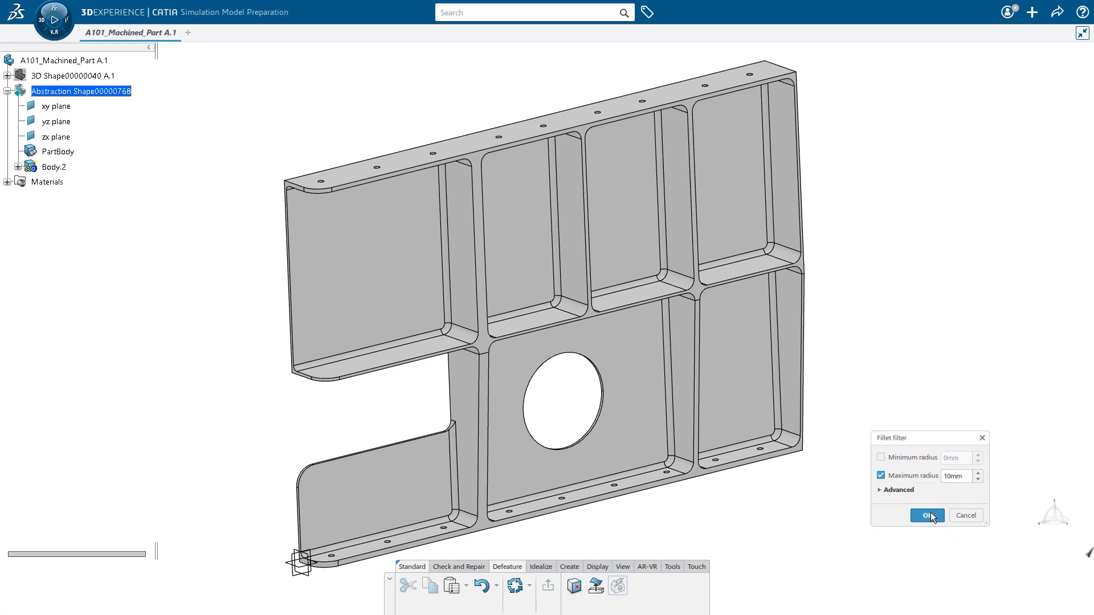
click(925, 514)
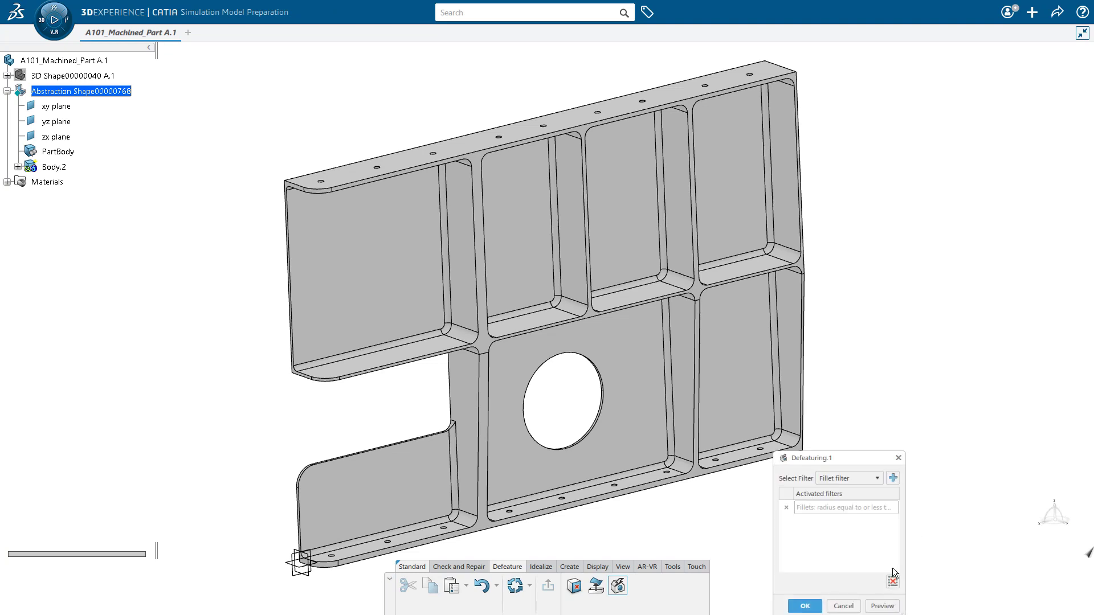
click(881, 605)
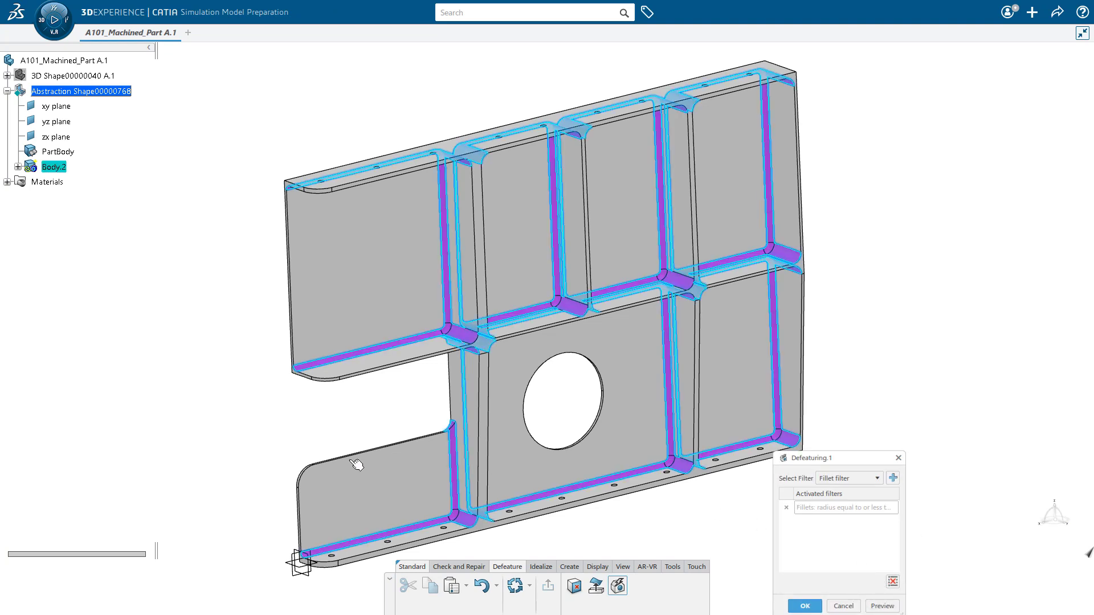
mouse_move(304, 499)
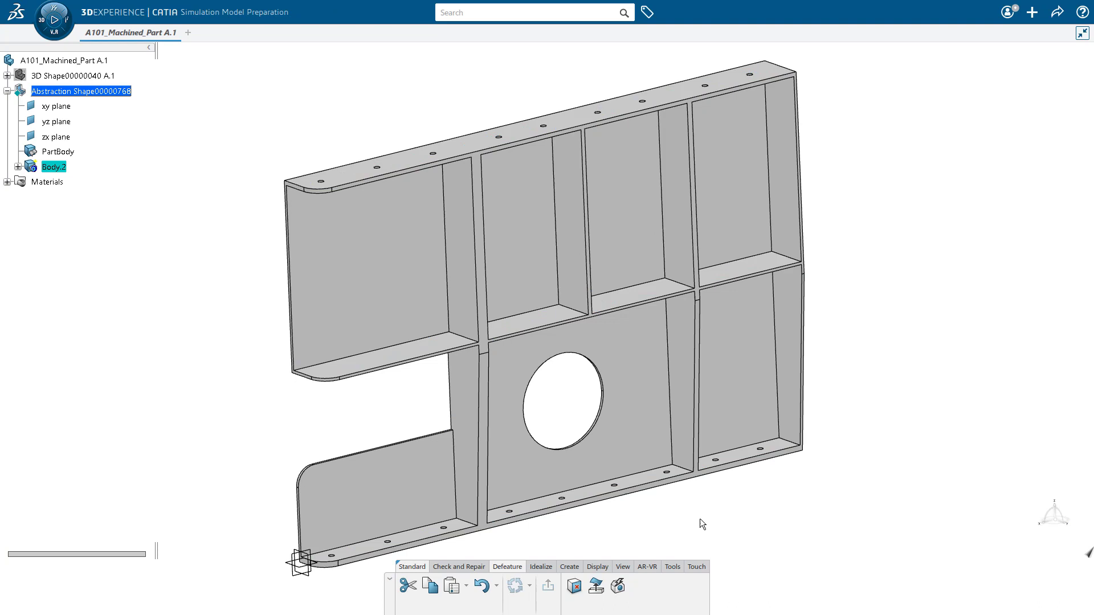
mouse_move(724, 524)
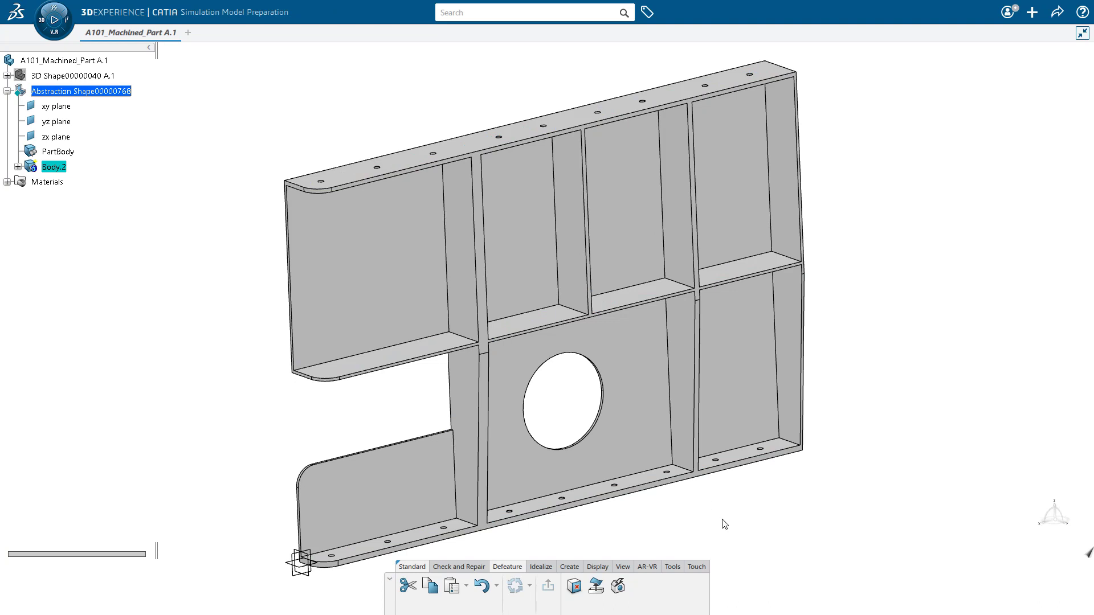
mouse_move(318, 187)
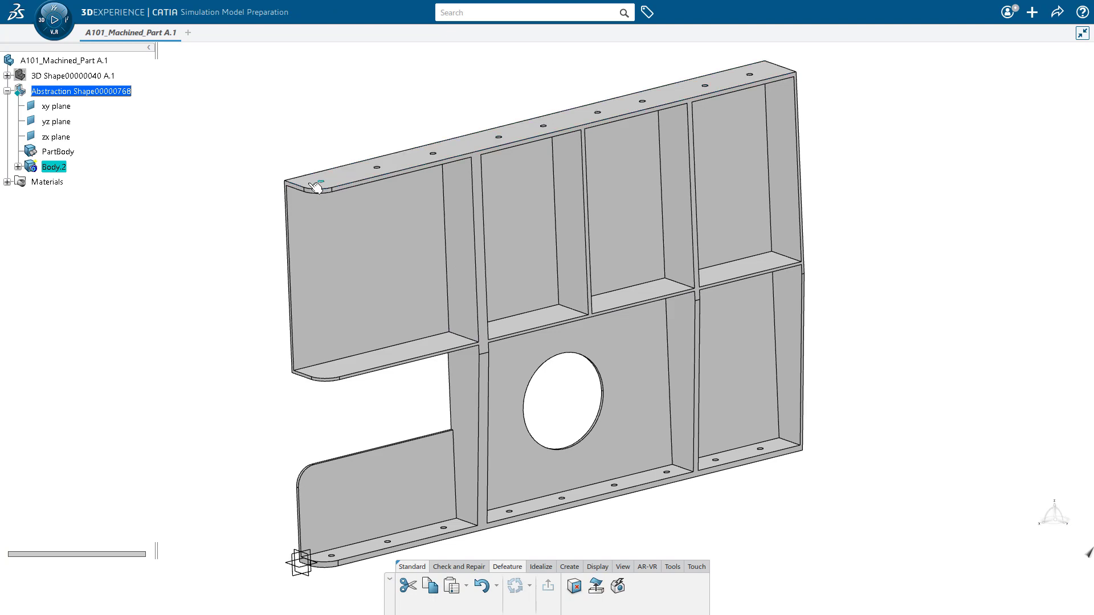
mouse_move(121, 107)
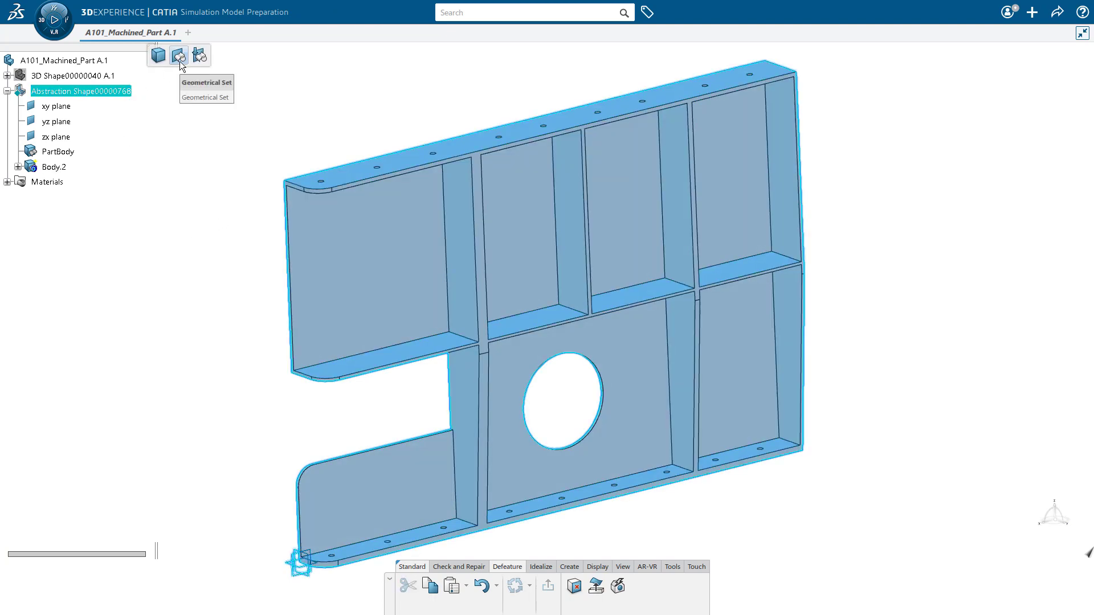
Switch the action bar to the Idealize tools
click(179, 56)
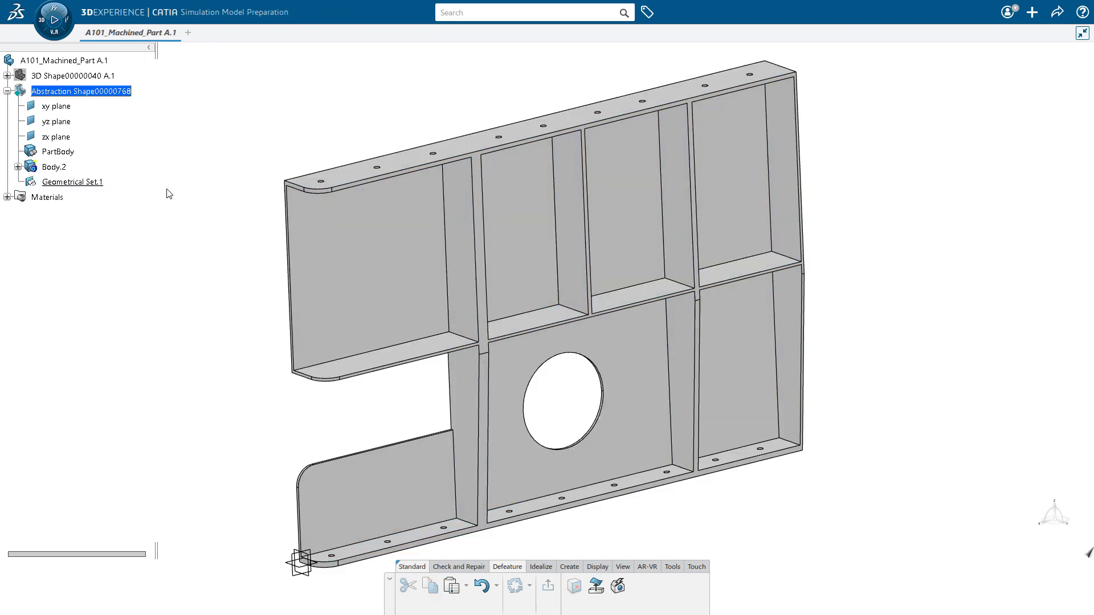
mouse_move(153, 241)
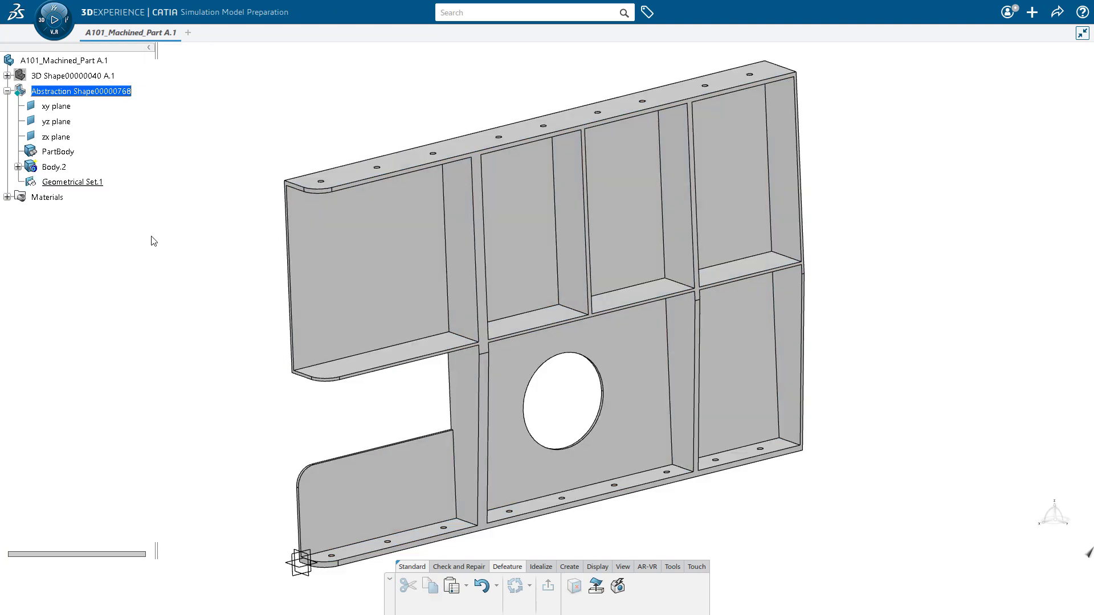
click(540, 566)
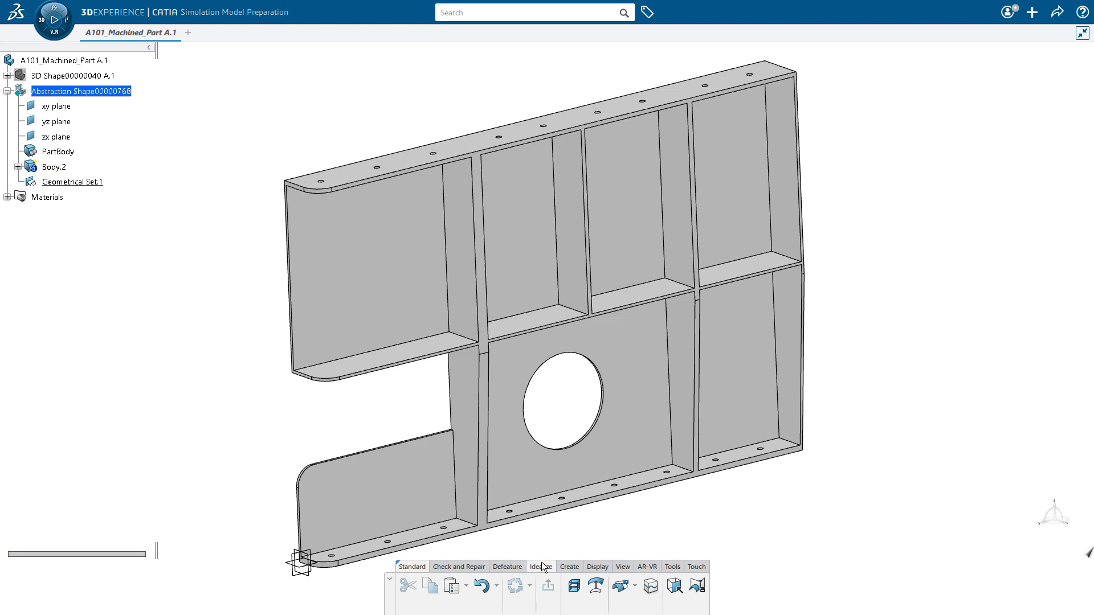
mouse_move(574, 585)
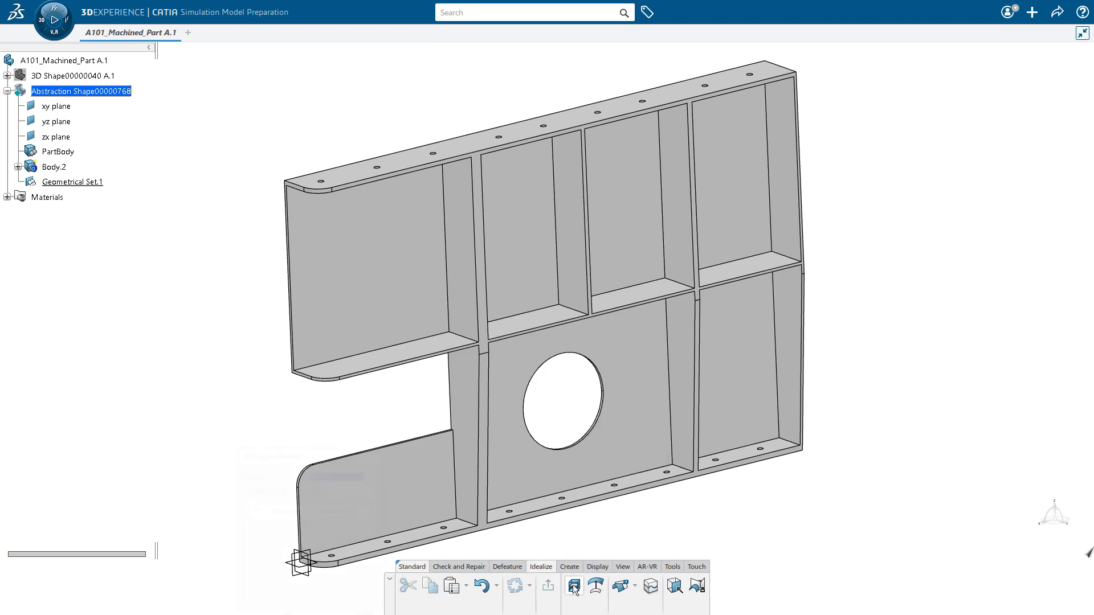
Create an Automatic mid surface of Body.2, keeping all 15 disconnected sub-elements
click(573, 586)
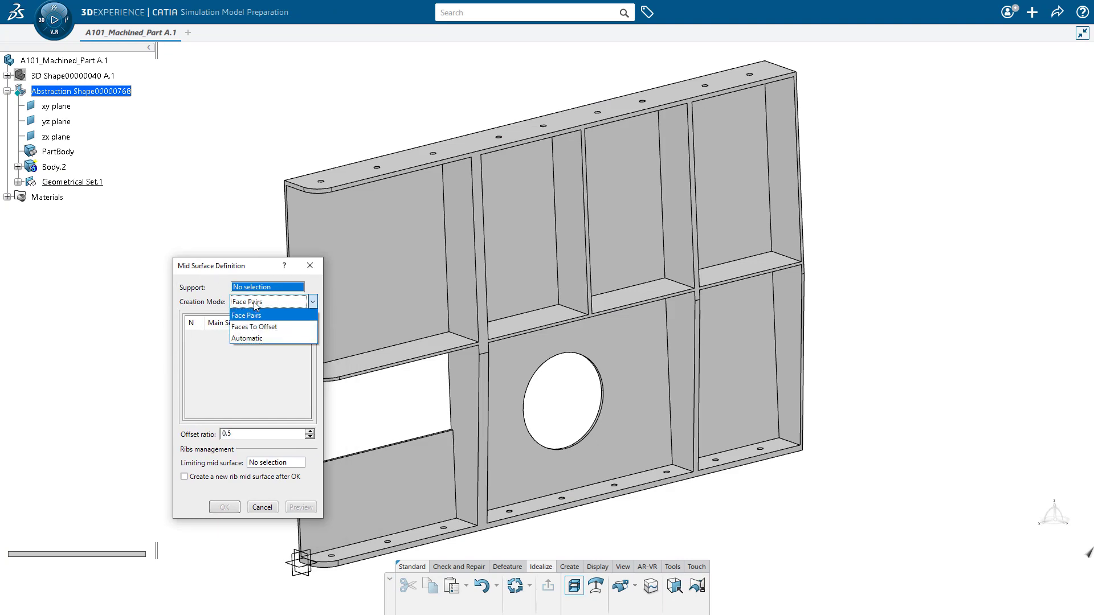
click(248, 338)
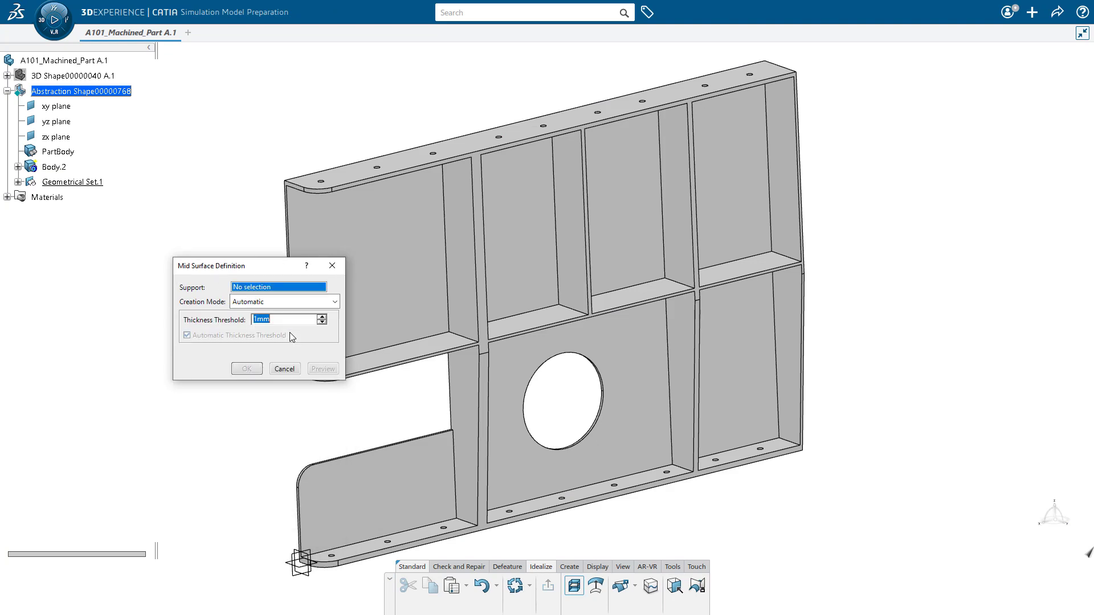
click(55, 167)
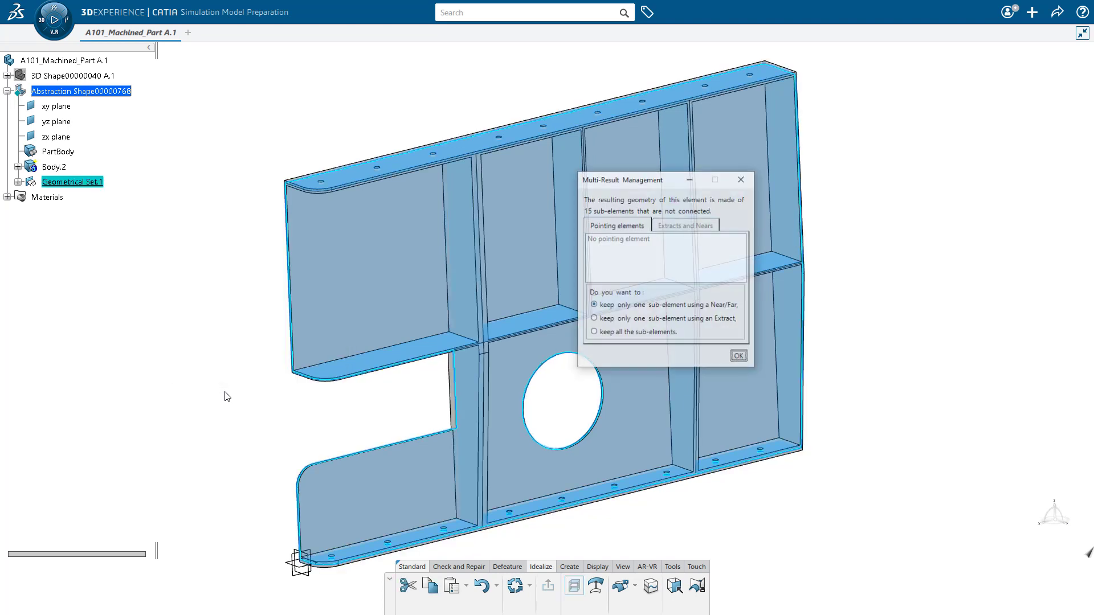
click(594, 333)
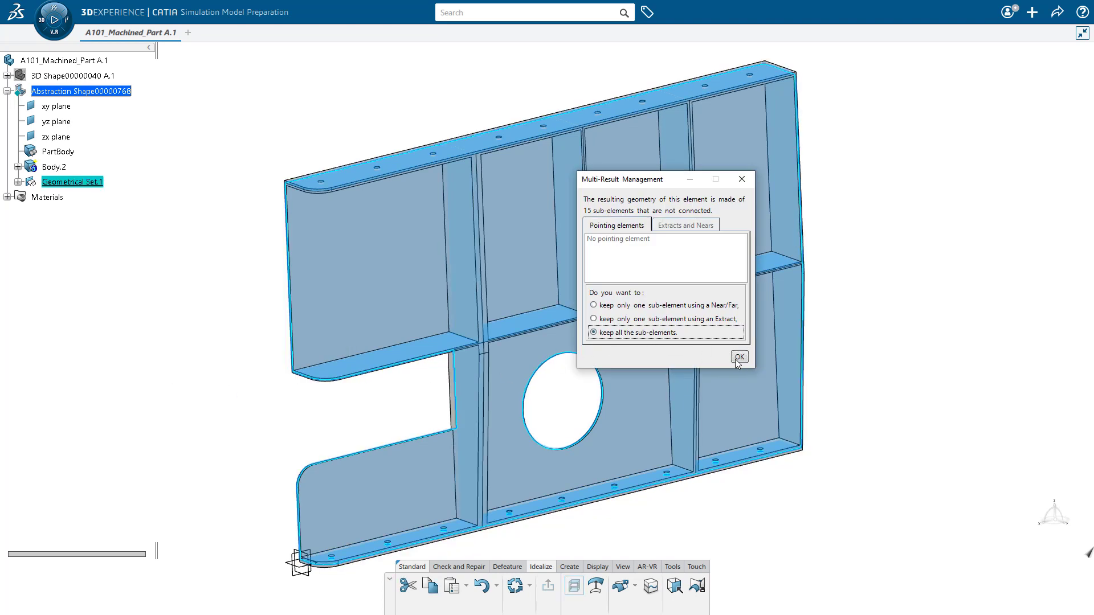
click(738, 357)
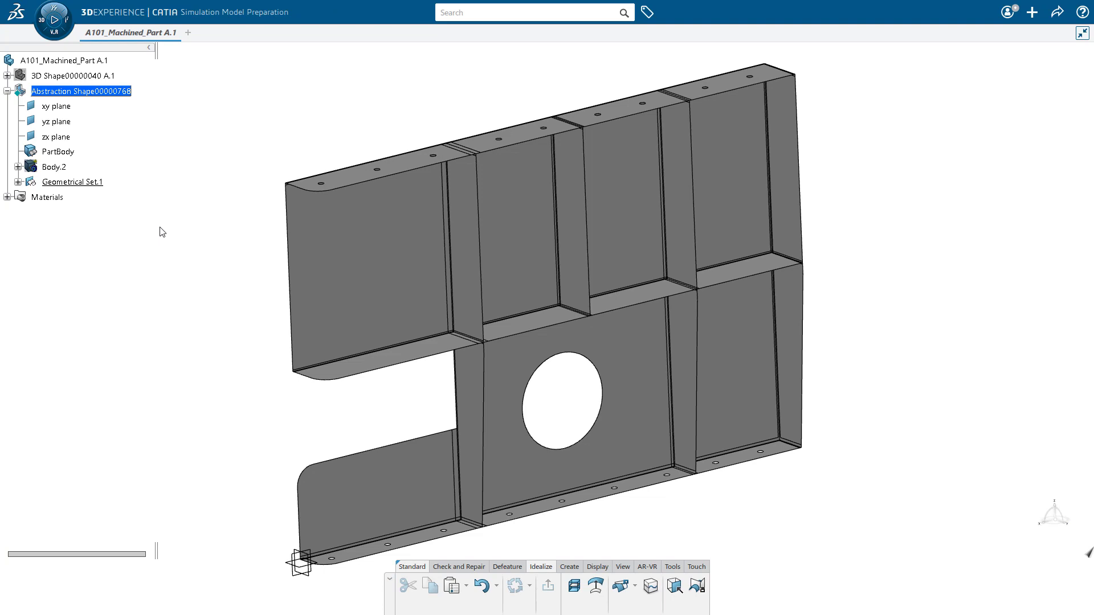
mouse_move(186, 330)
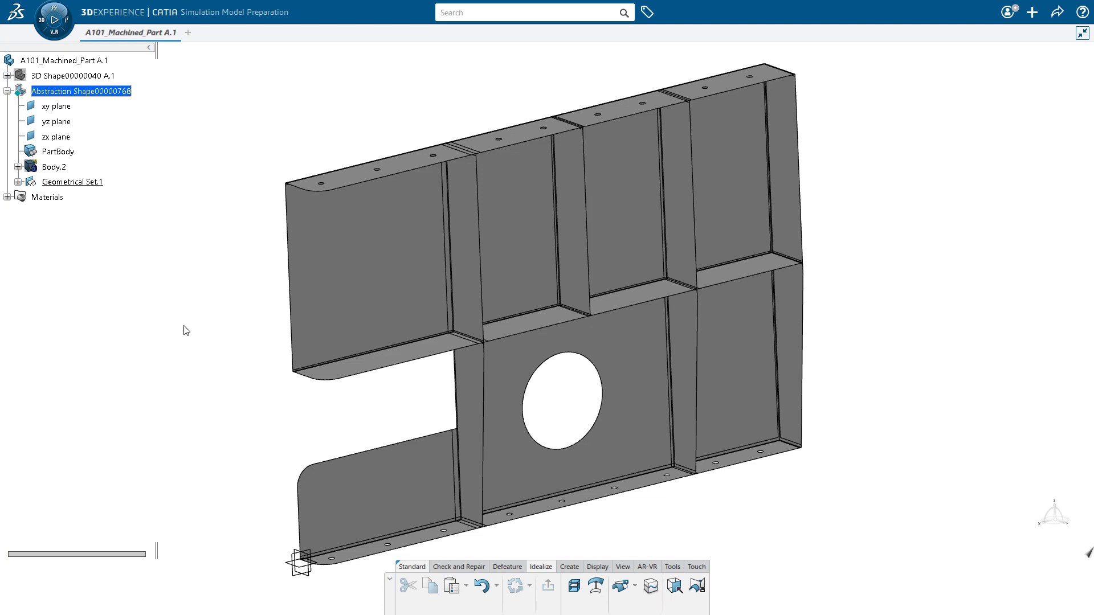
Switch the action bar to the Check and Repair tools
click(458, 566)
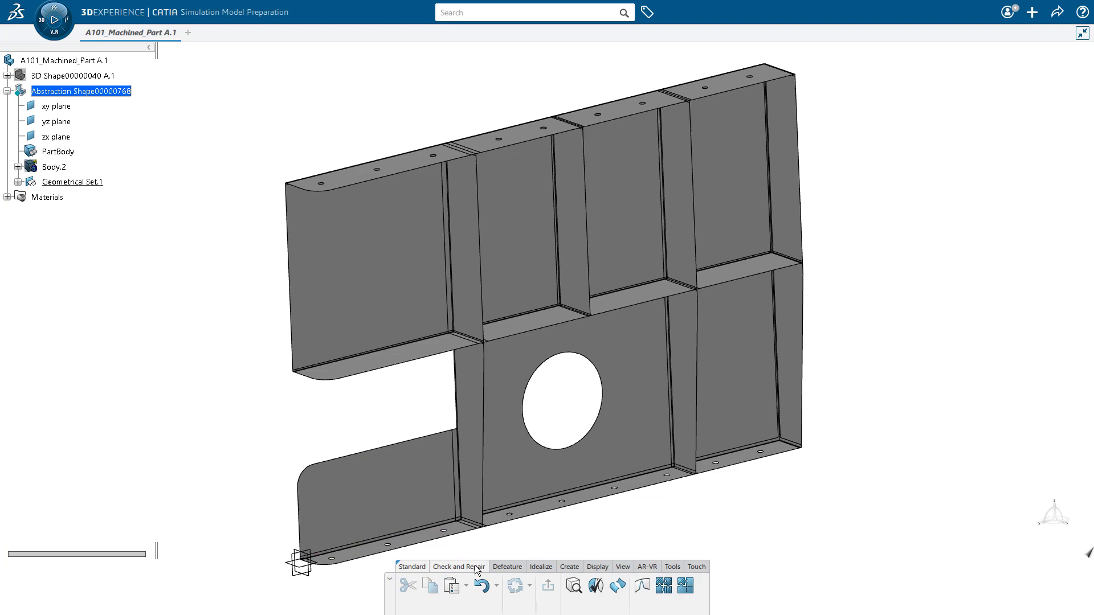
mouse_move(617, 586)
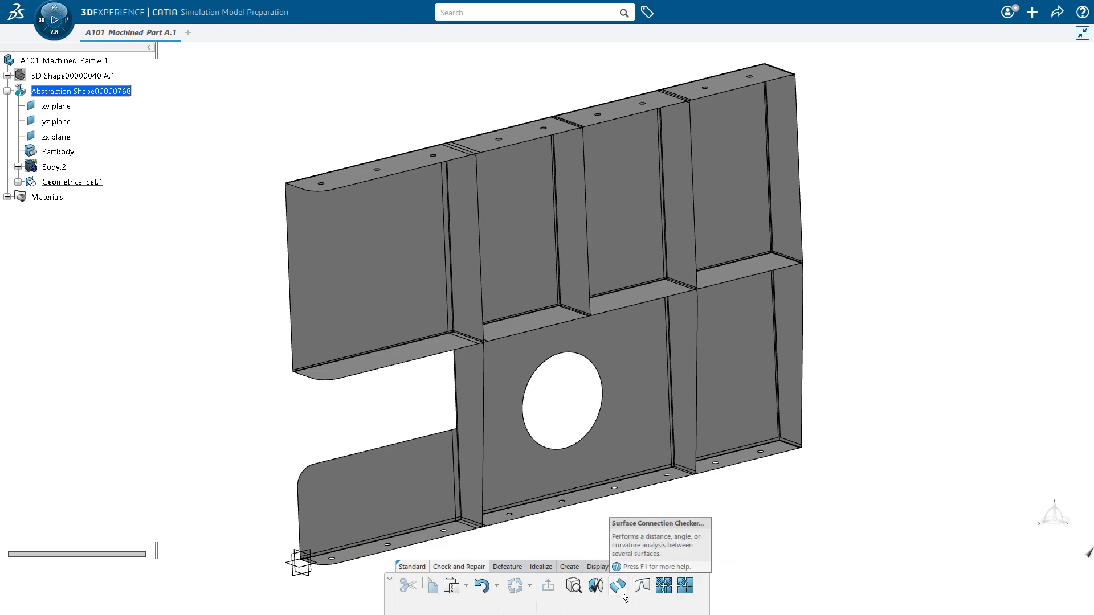
click(617, 585)
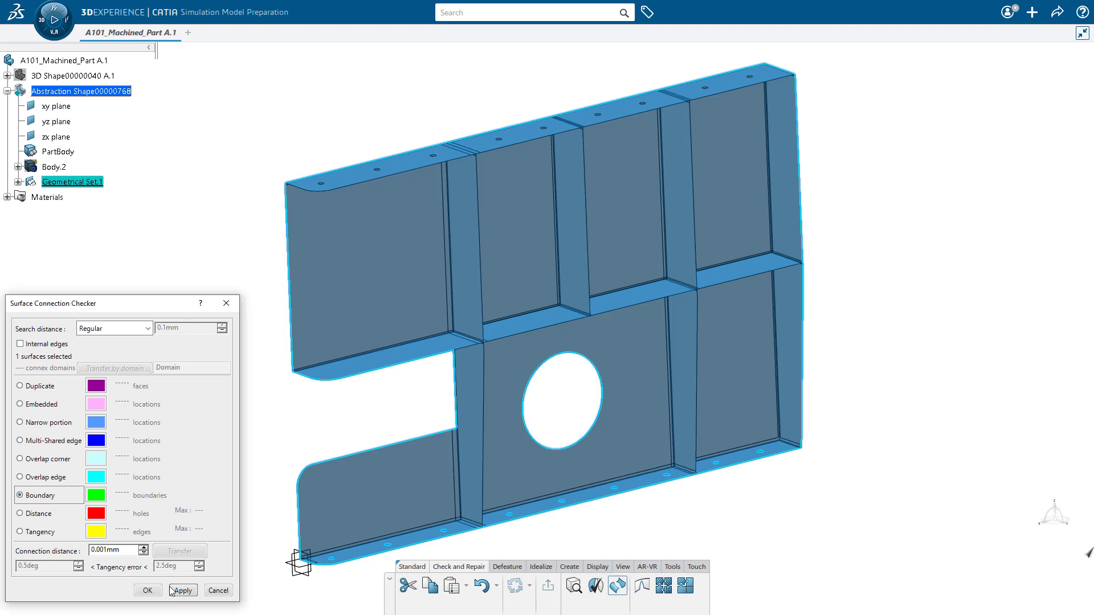
click(182, 590)
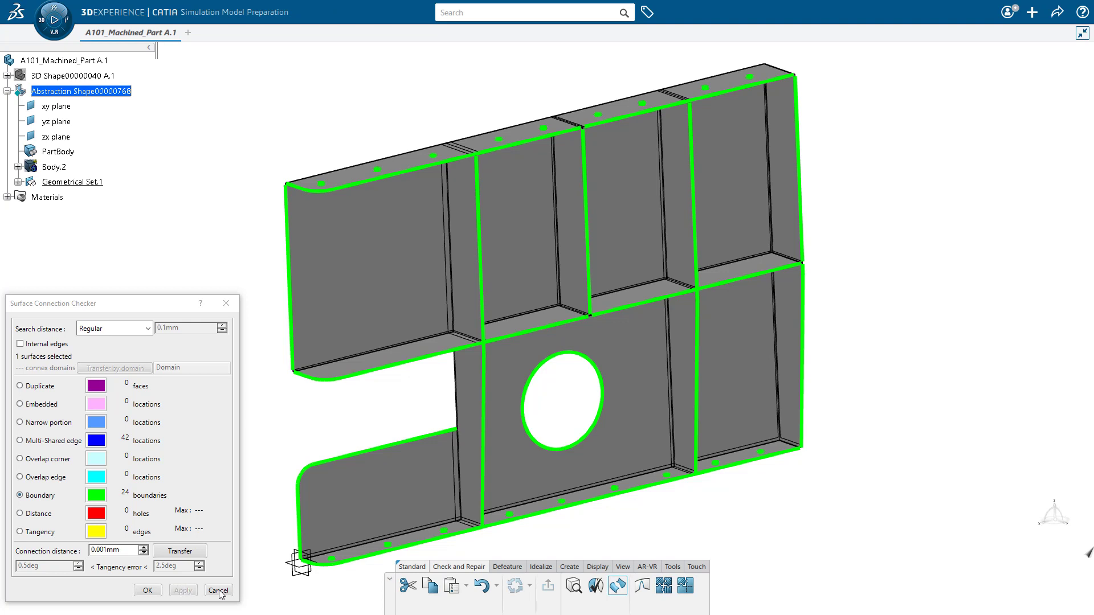
click(217, 590)
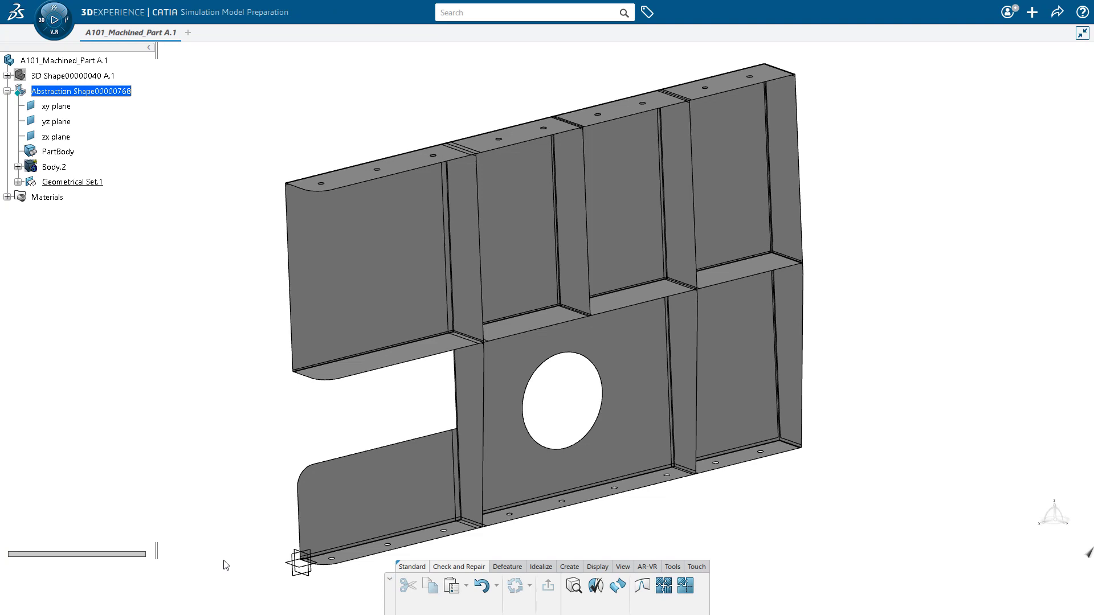
mouse_move(547, 572)
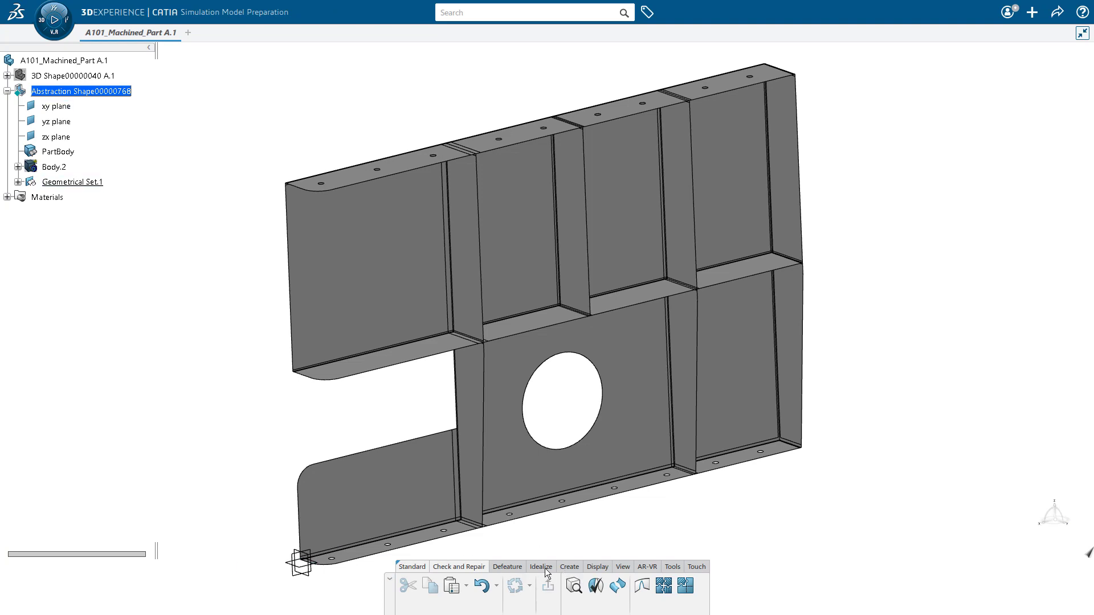
Trim Mid Surface.1 in Pieces mode keeping all pieces, and close the warnings
click(540, 566)
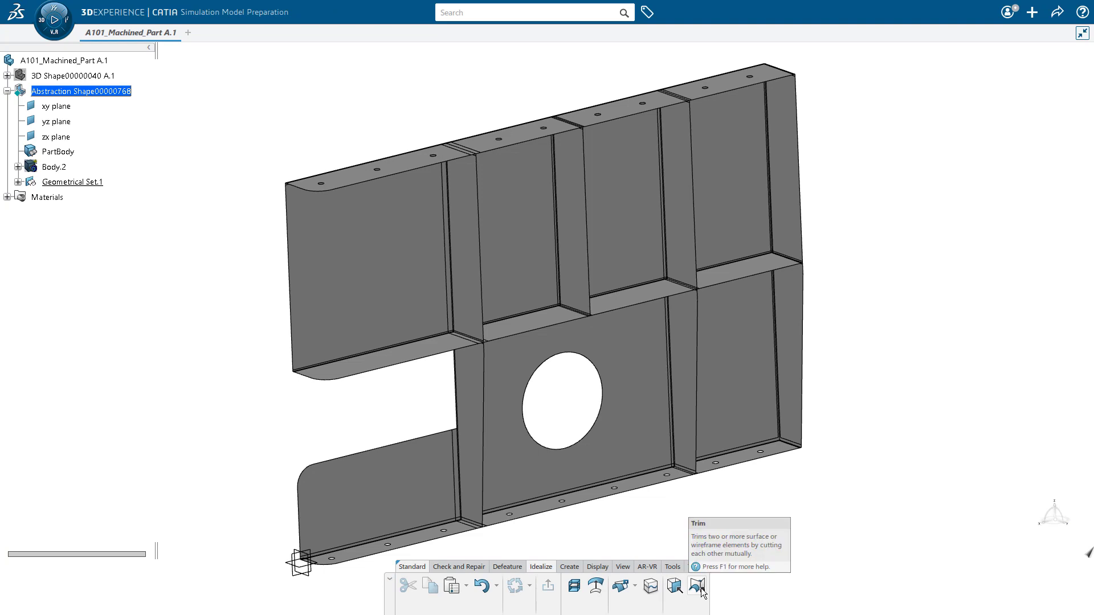
click(700, 586)
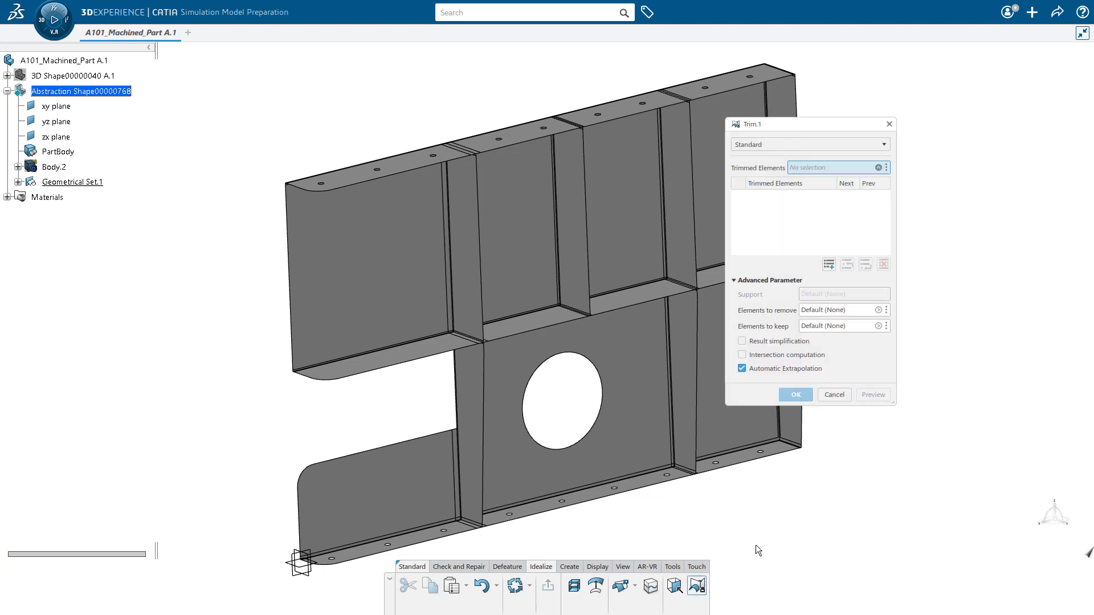
click(809, 144)
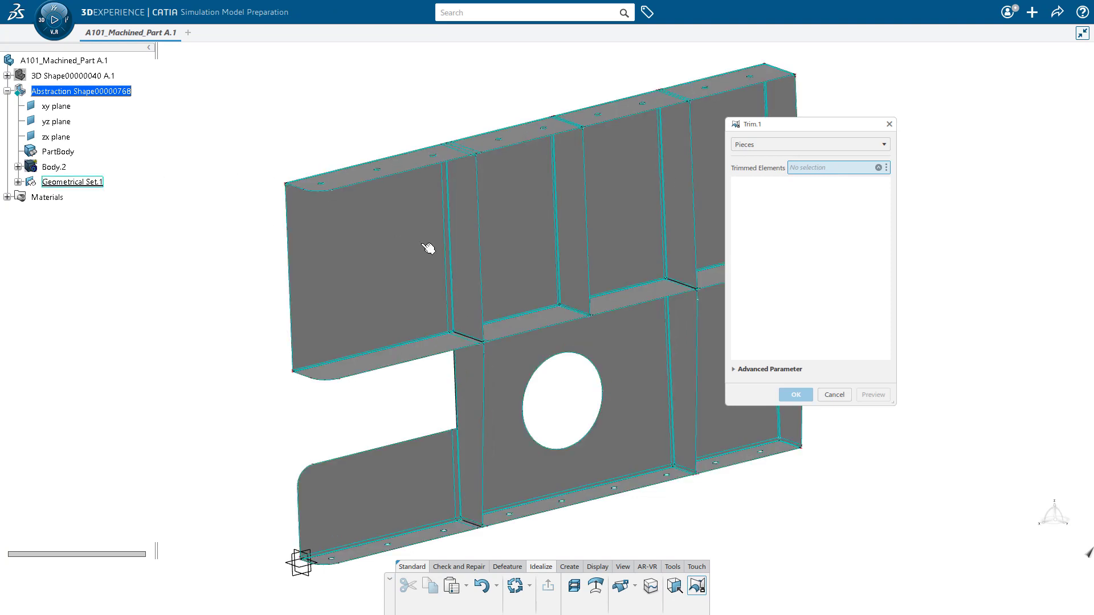
mouse_move(803, 328)
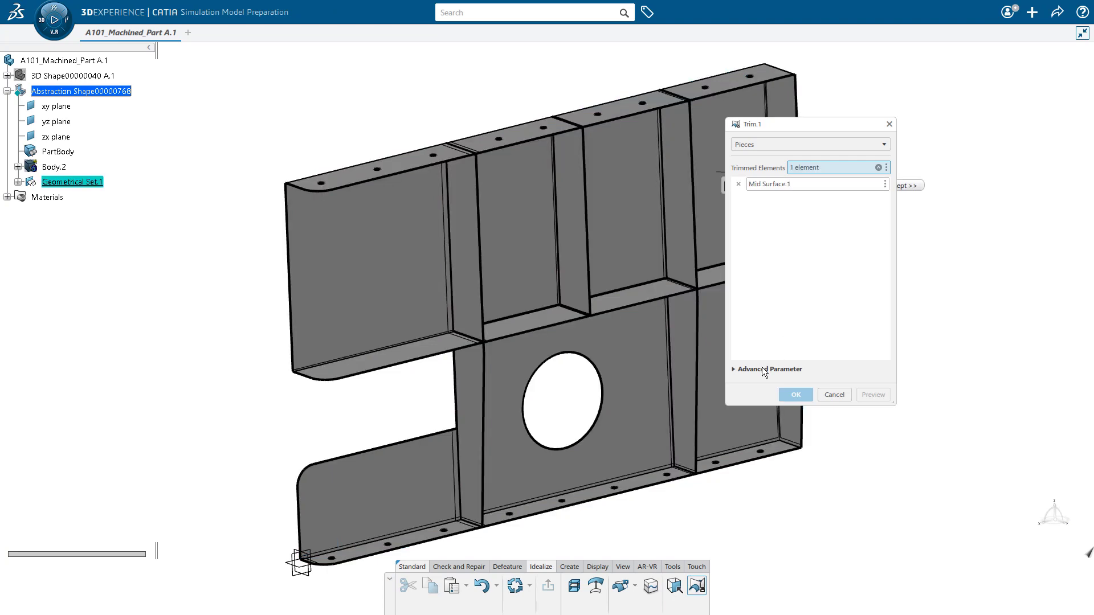
click(767, 369)
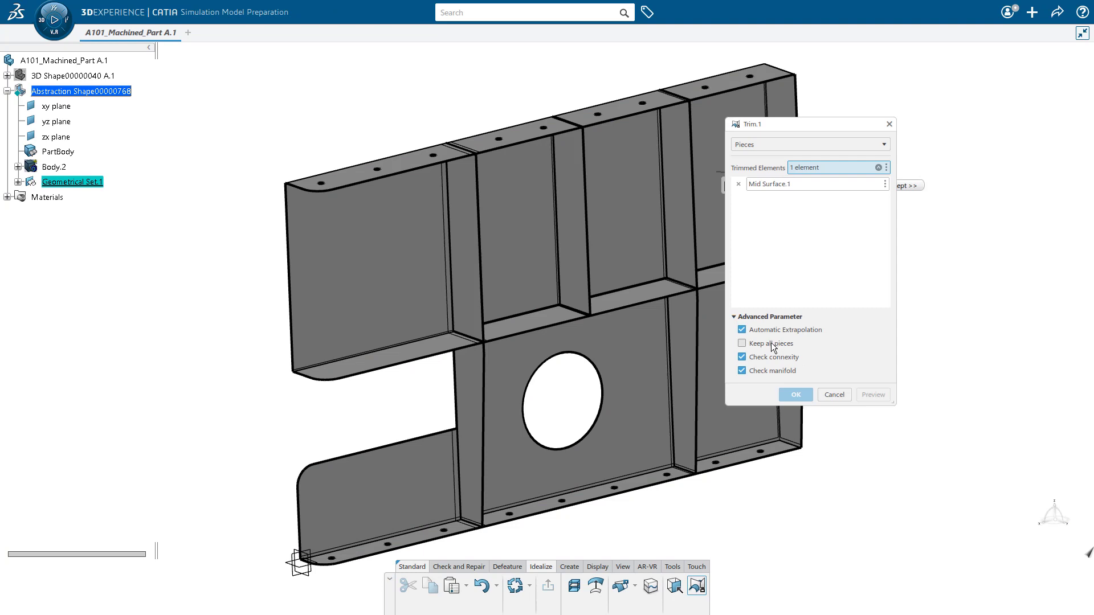
click(742, 342)
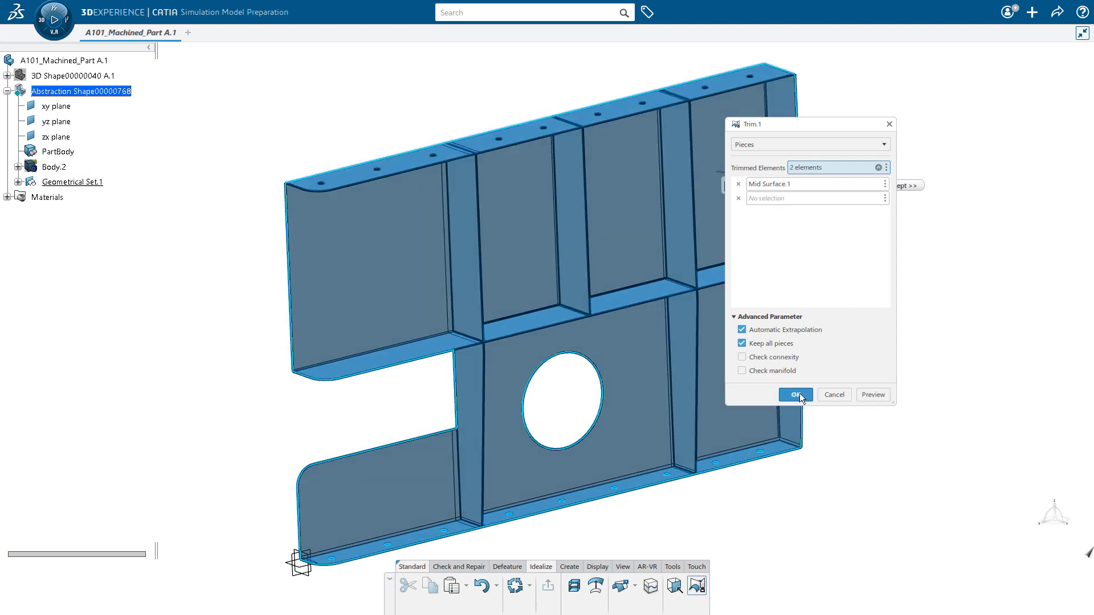
click(795, 395)
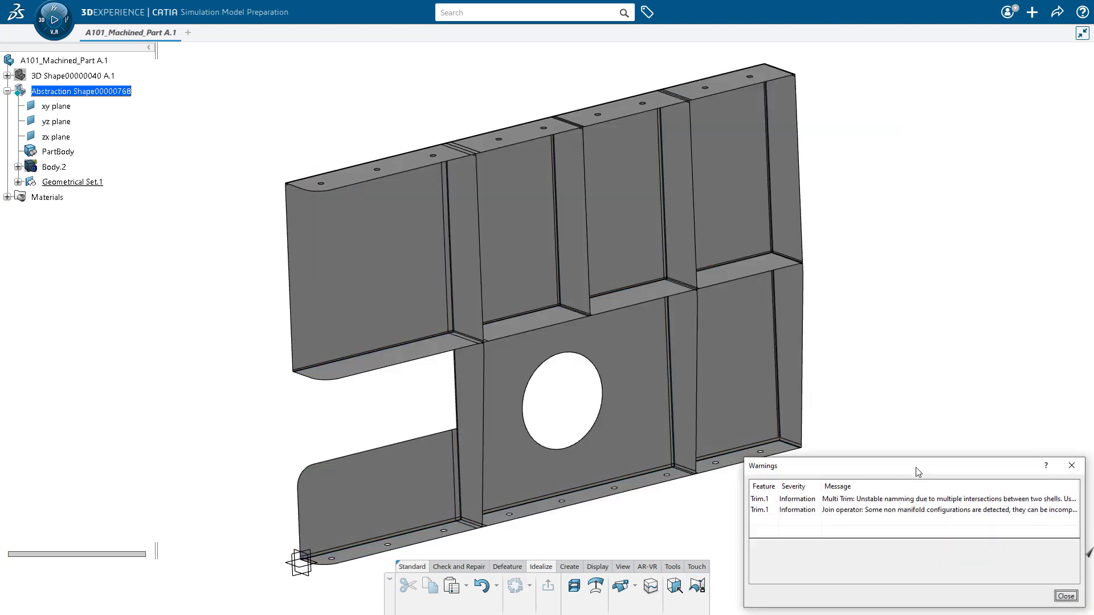
click(1065, 596)
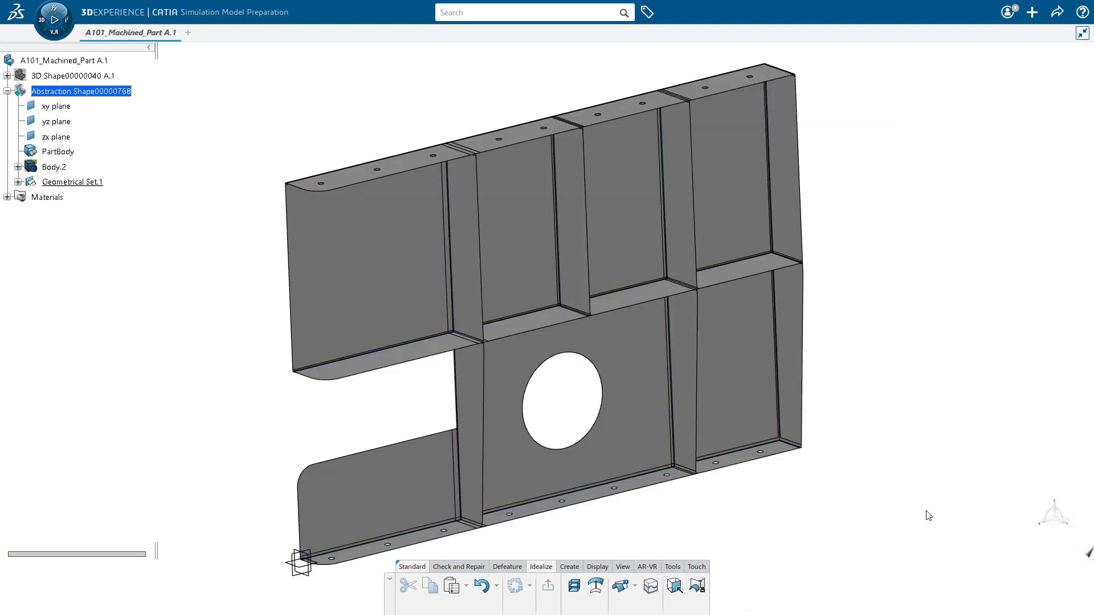
mouse_move(102, 321)
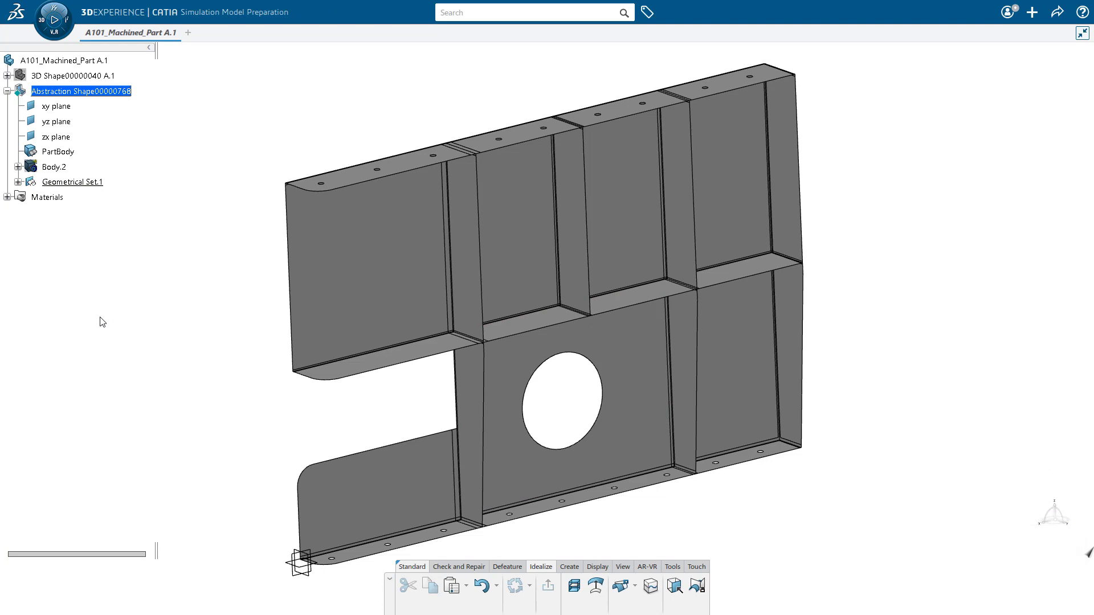
Insert a finite element model into A101_Machined_Part with Abstraction Shape00000768 contributing
click(62, 60)
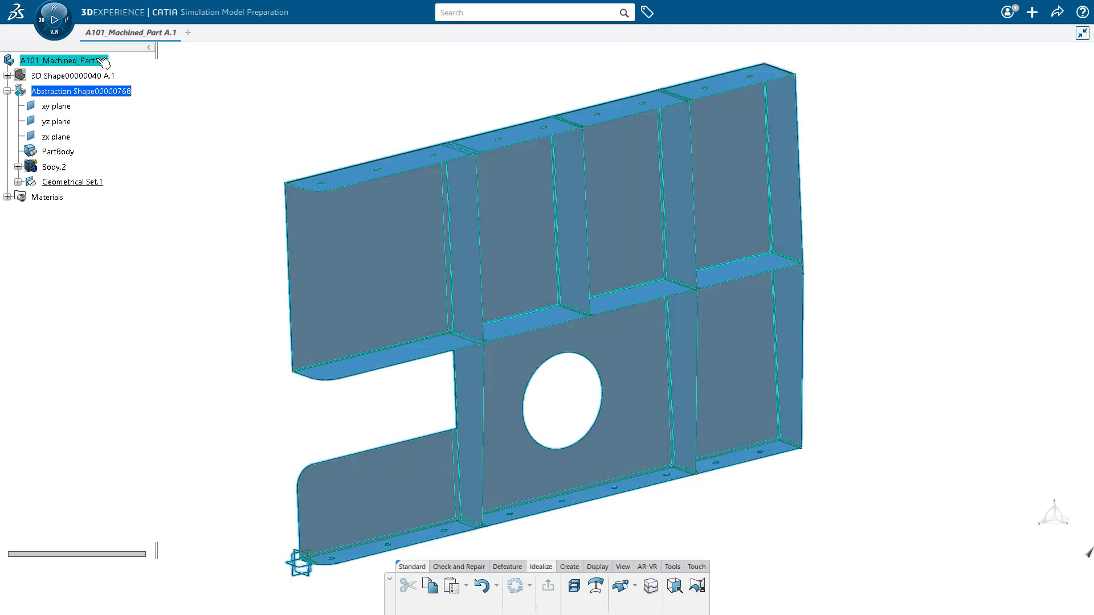
right_click(63, 60)
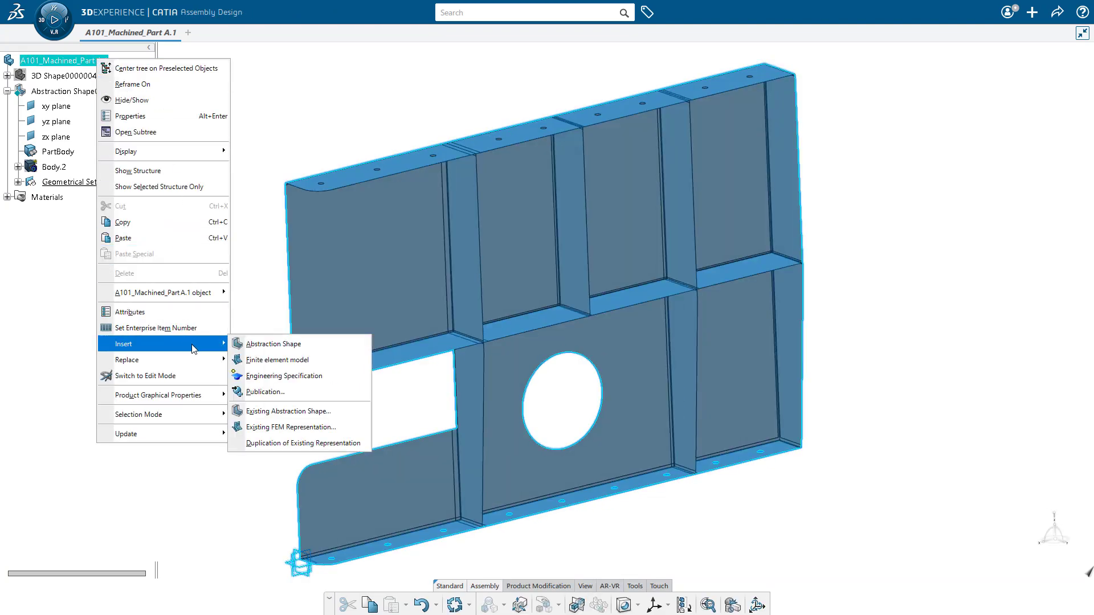
click(276, 360)
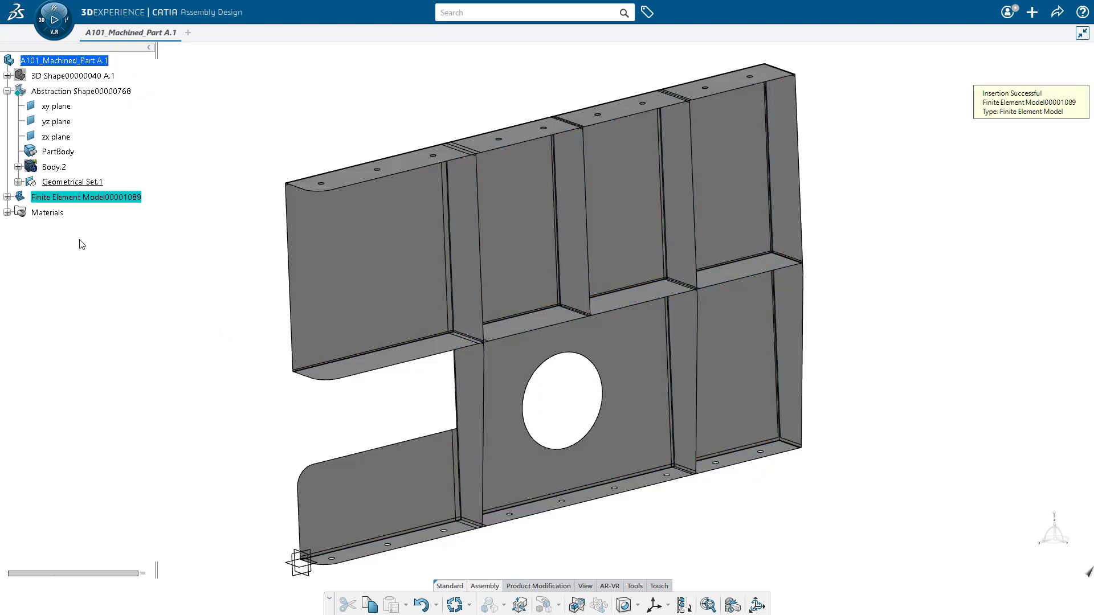
click(5, 197)
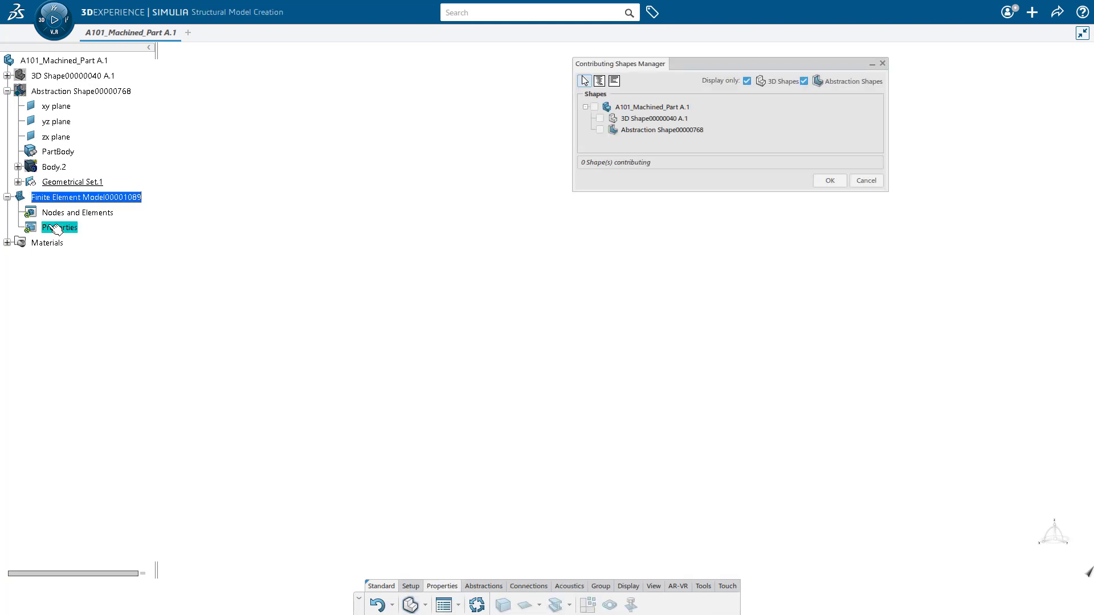
click(597, 129)
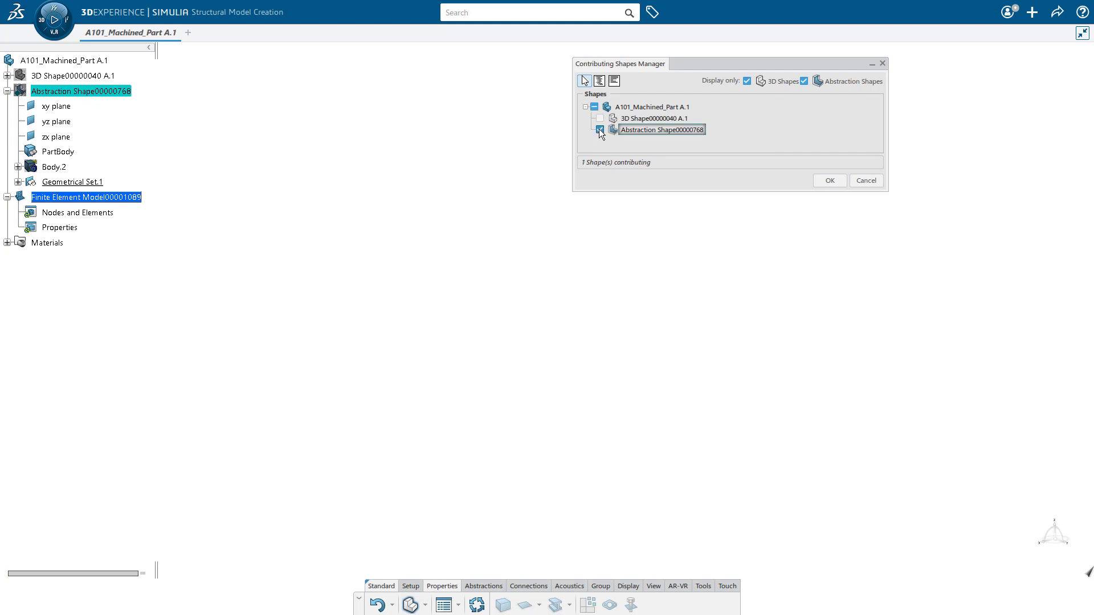
click(599, 130)
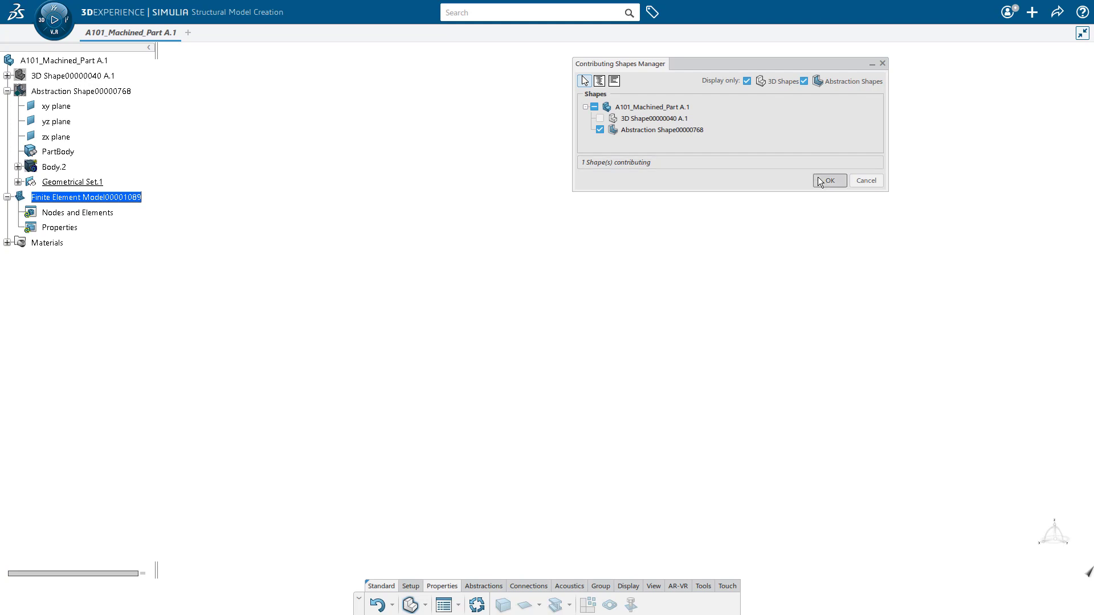
Mesh Trim.1 with a 10 mm Surface Quad Mesh and add a Remove Hole rule
click(828, 181)
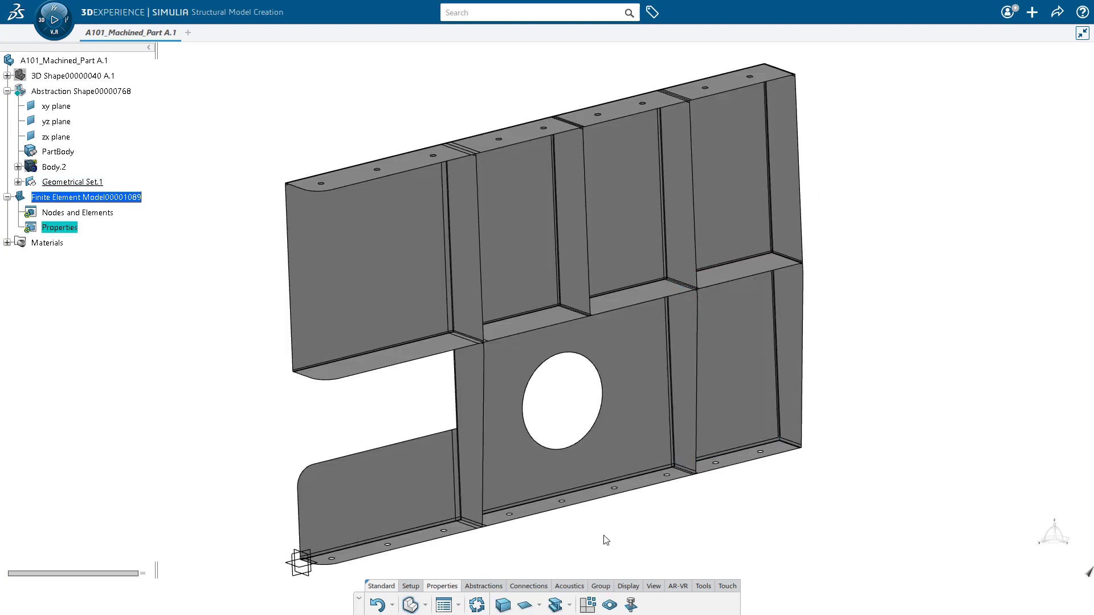
click(425, 605)
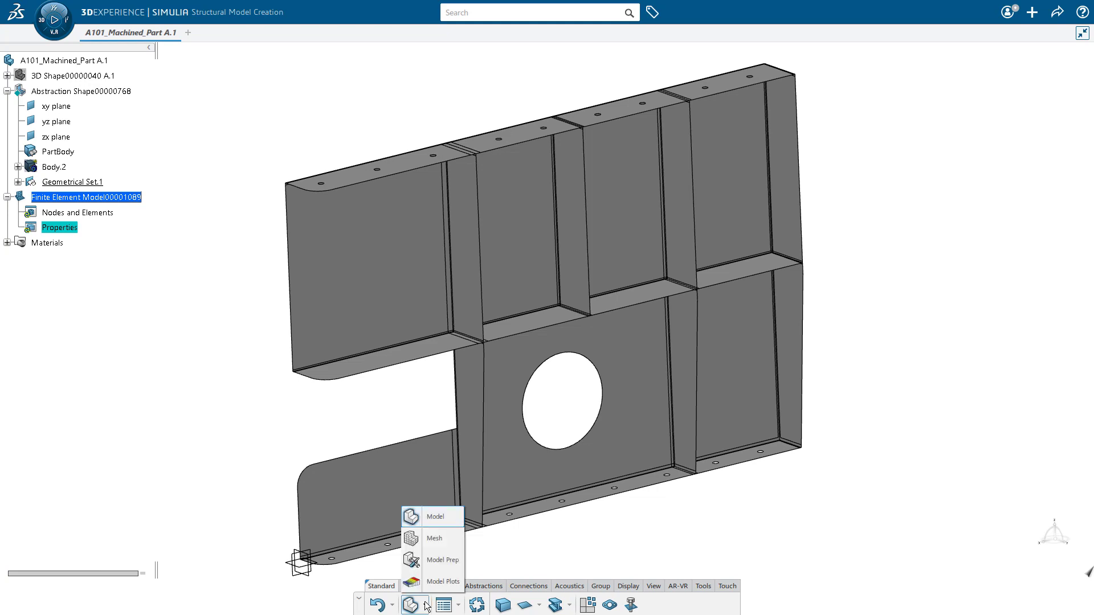
mouse_move(432, 537)
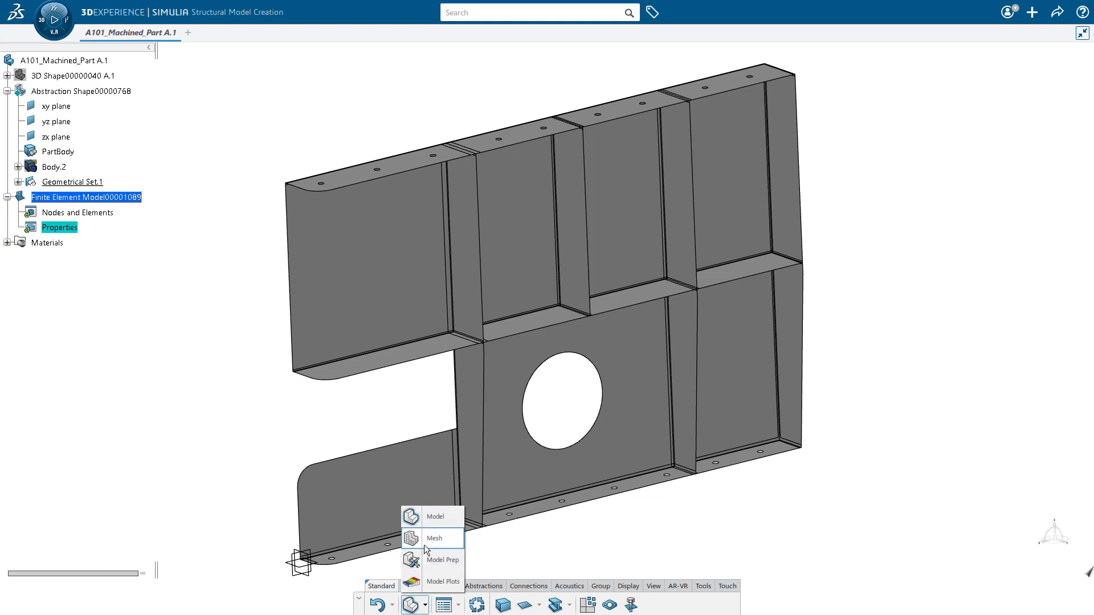
click(434, 537)
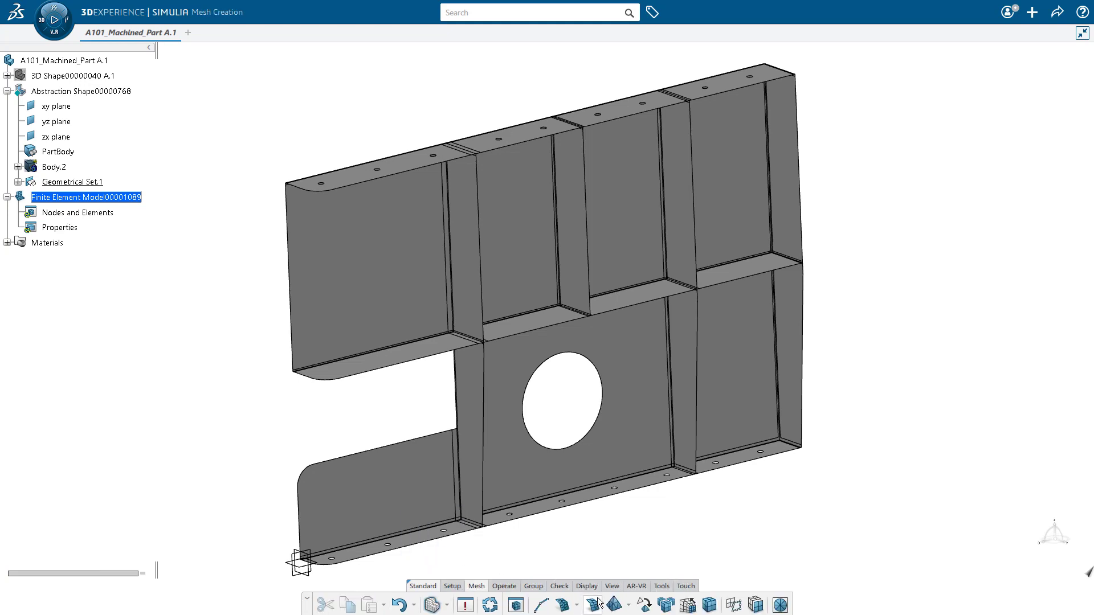
click(591, 604)
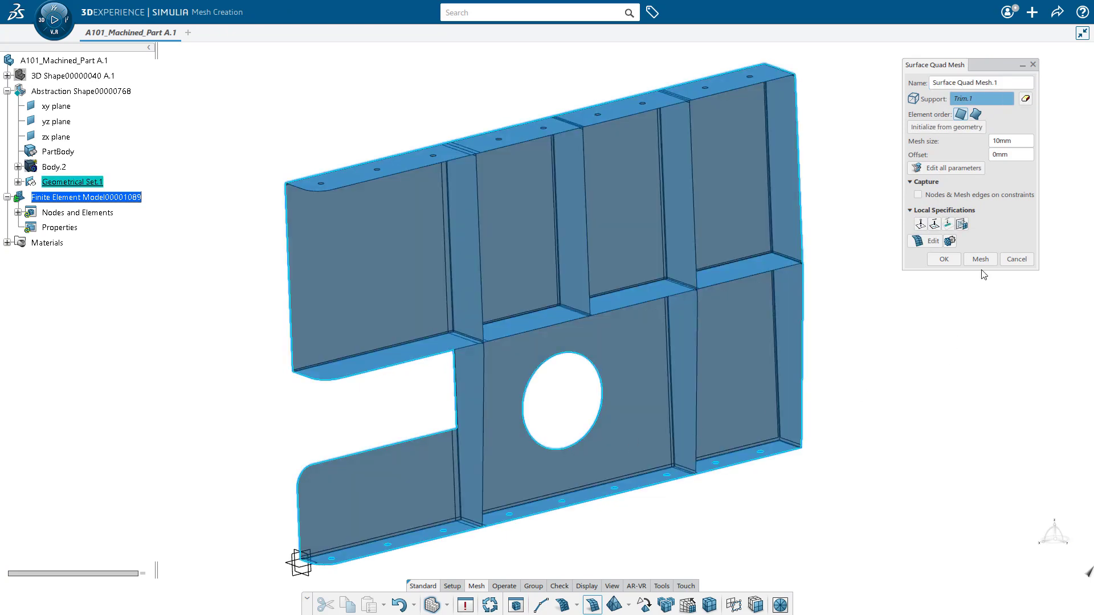
click(978, 259)
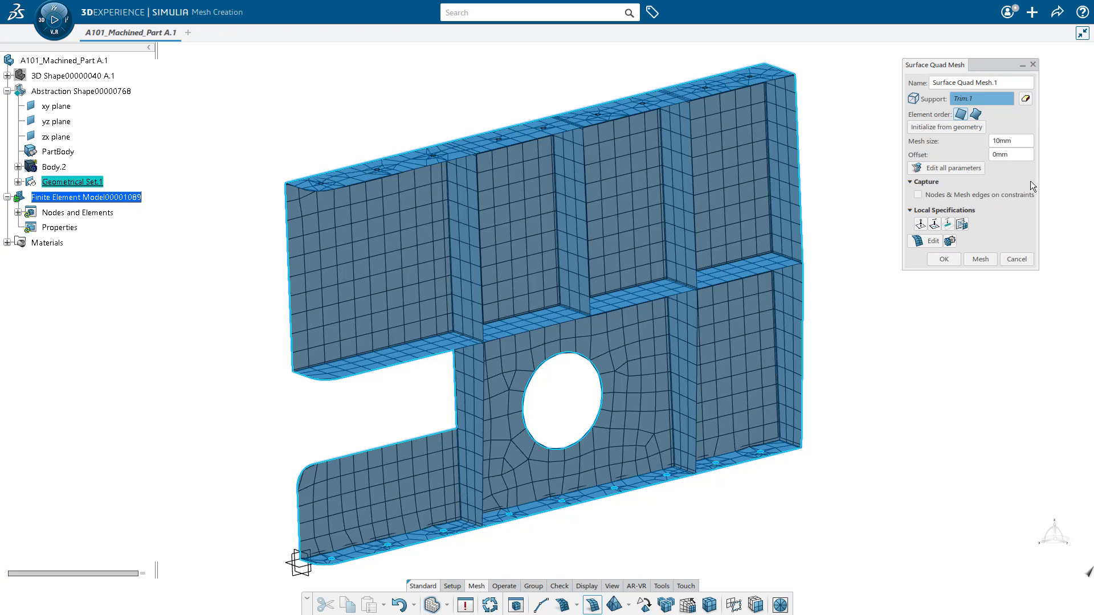
click(943, 258)
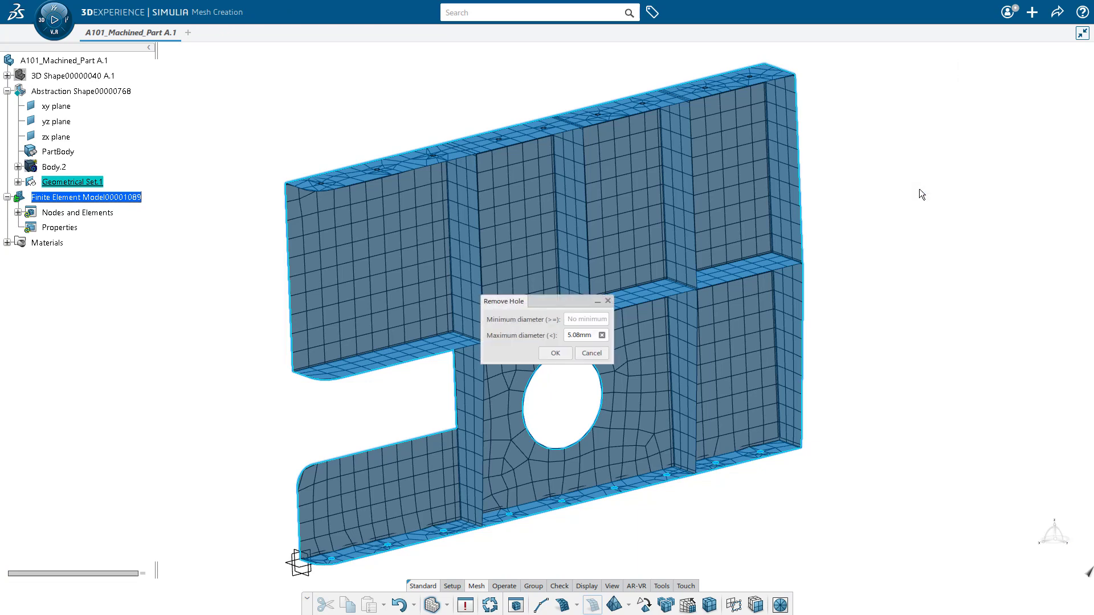
Remesh without holes under 5.08 mm, adding a 6-edge, 10 mm ring around larger holes
drag(549, 301, 943, 177)
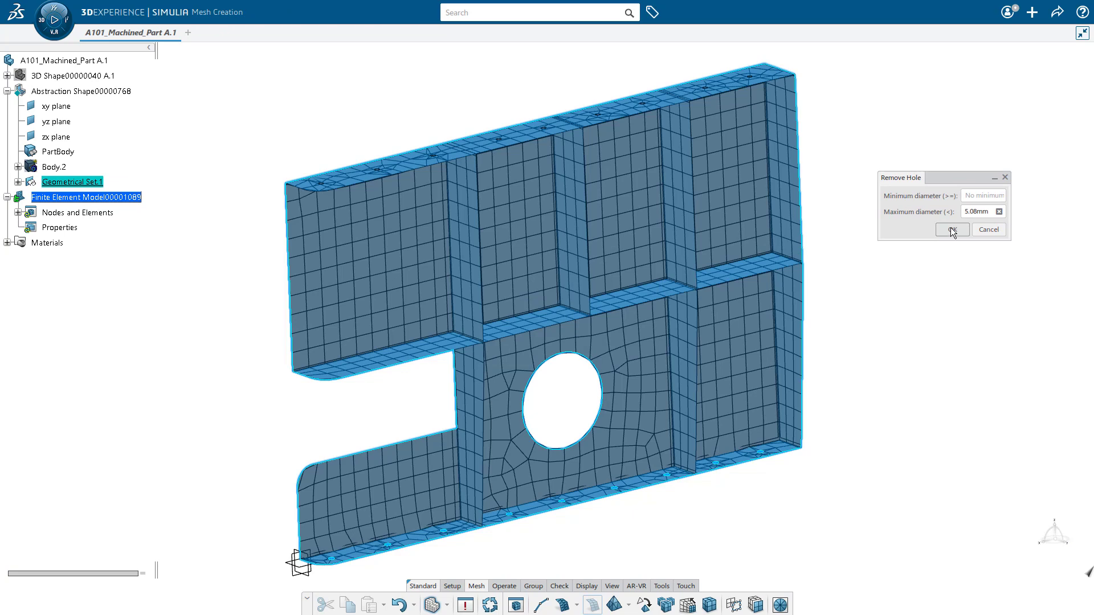
click(950, 229)
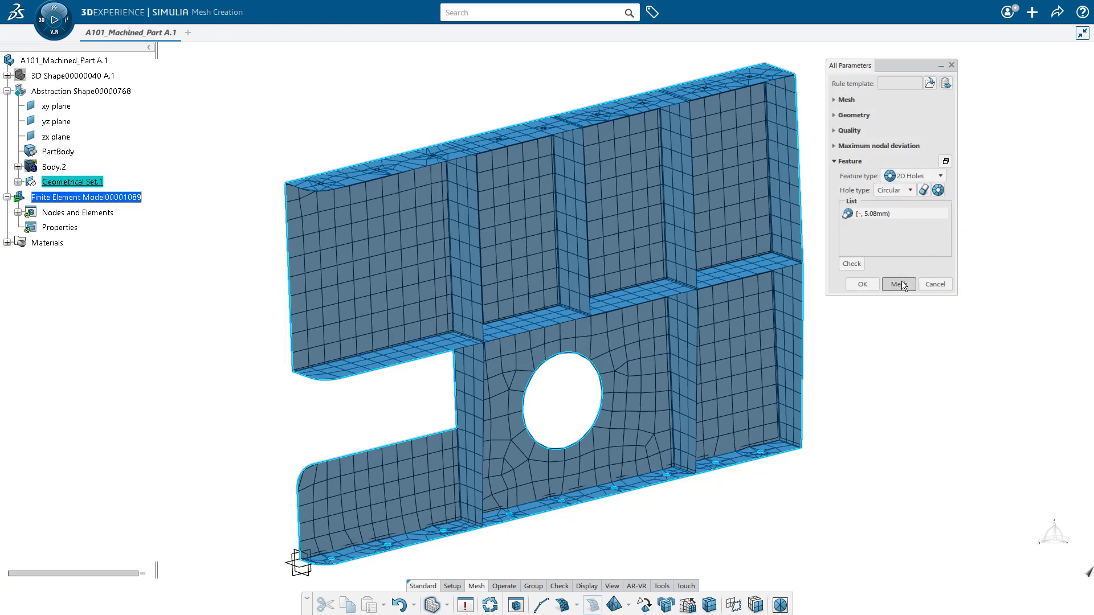
click(898, 284)
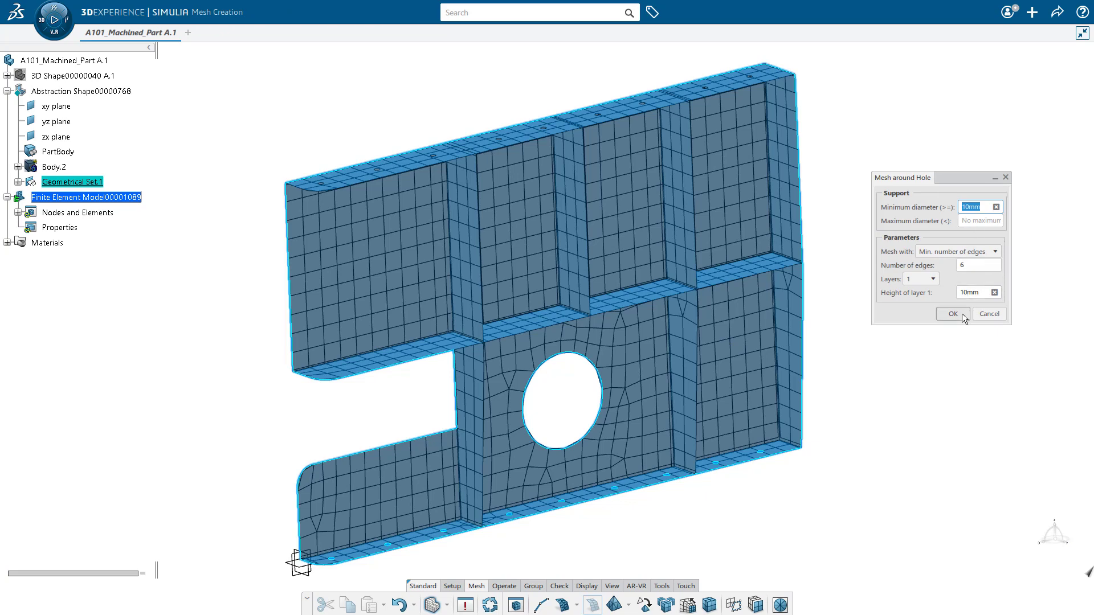
click(951, 314)
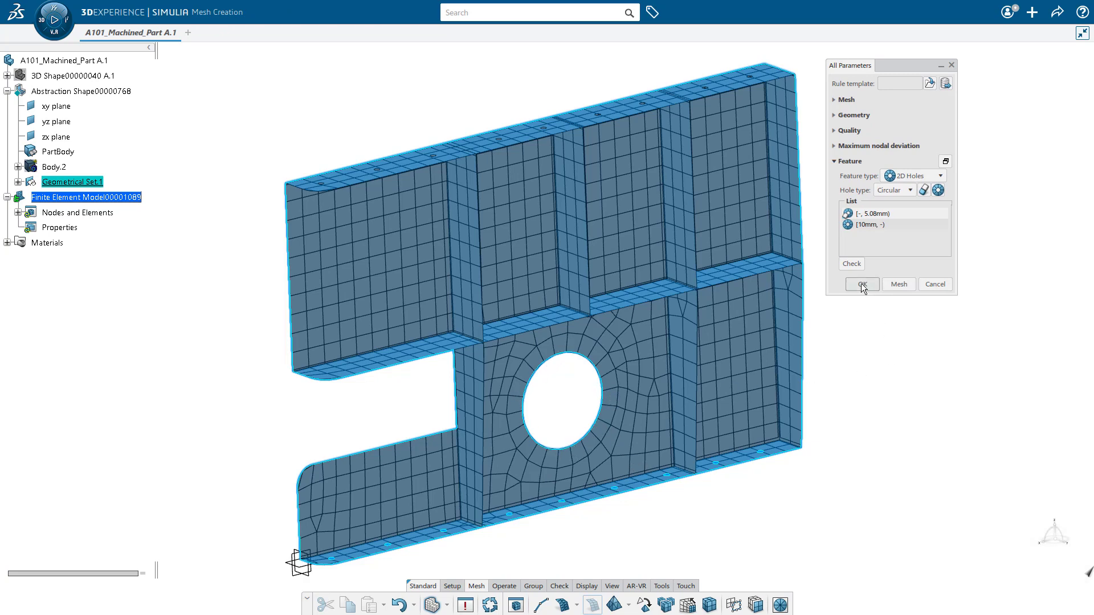
click(861, 284)
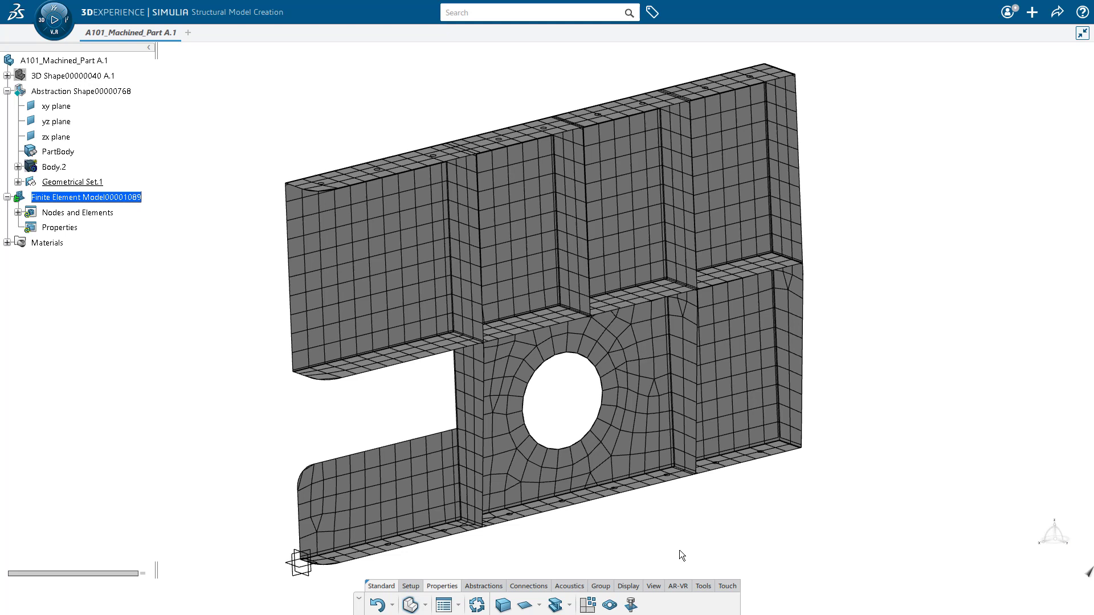
mouse_move(524, 604)
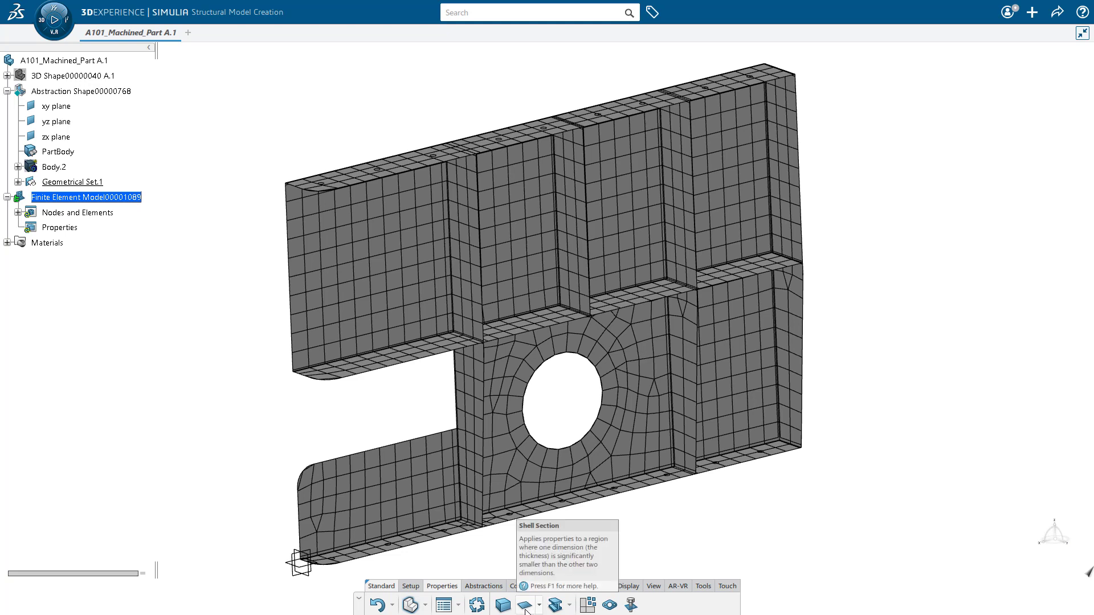
Create a 6061-T6 shell section on Trim.1 with thickness from the solid mid-surface
click(524, 605)
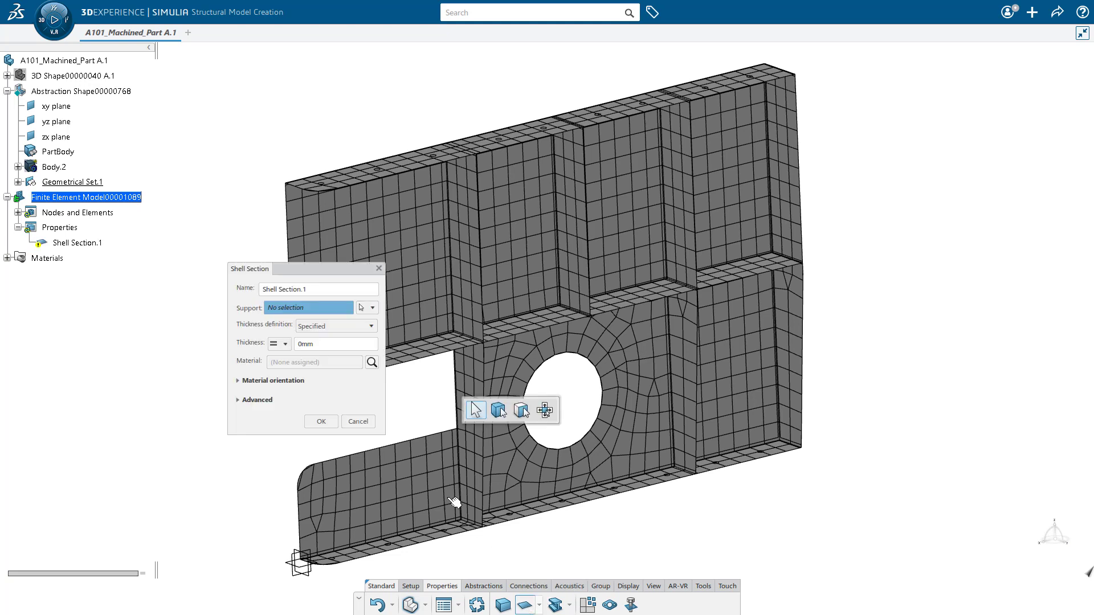
mouse_move(21, 189)
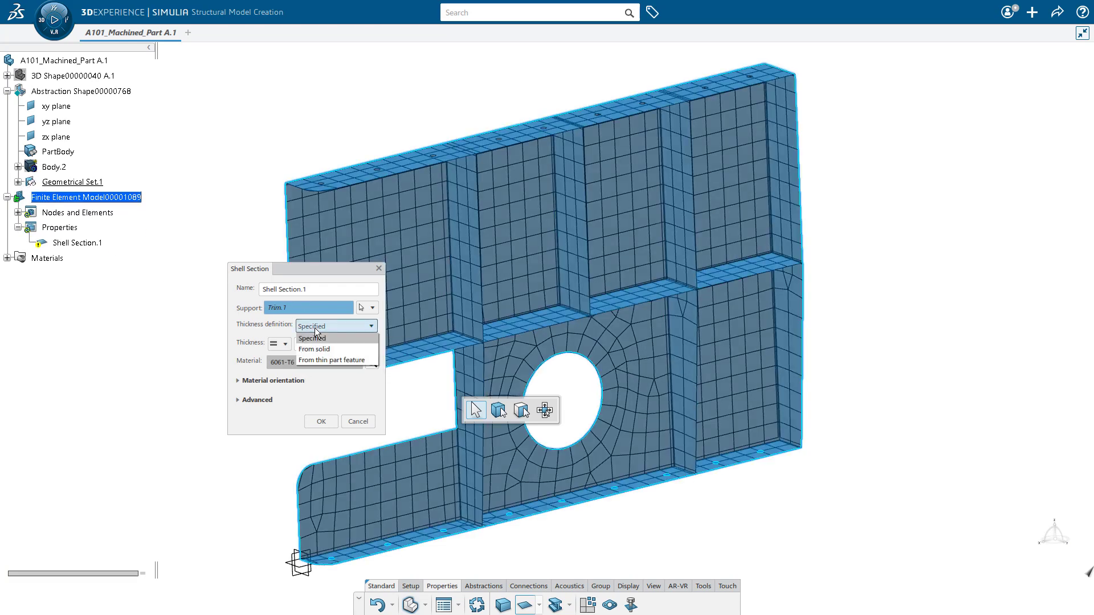
mouse_move(352, 348)
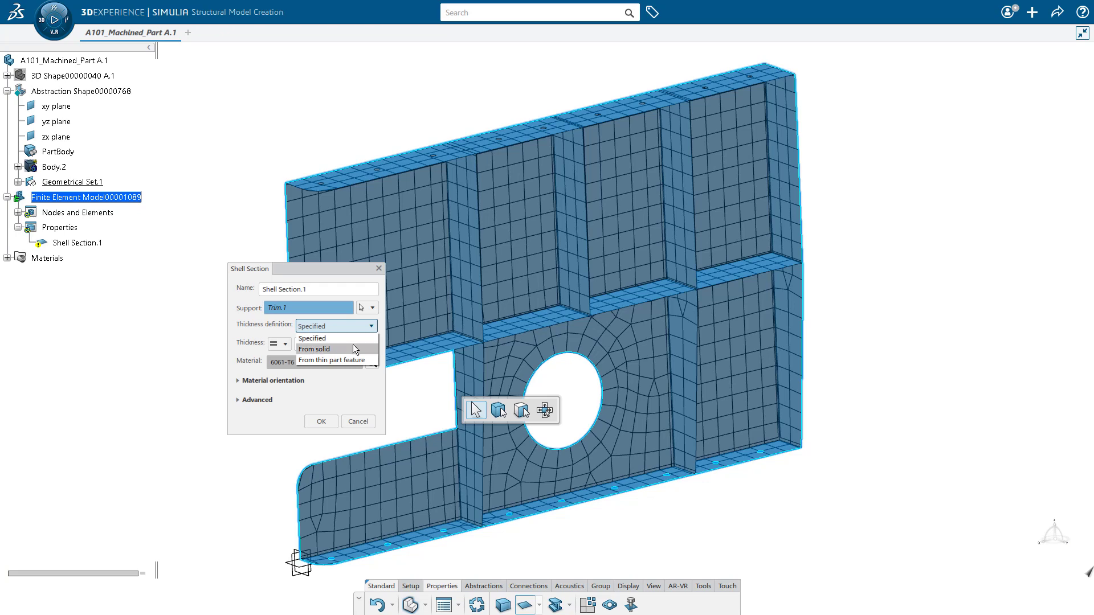
click(315, 349)
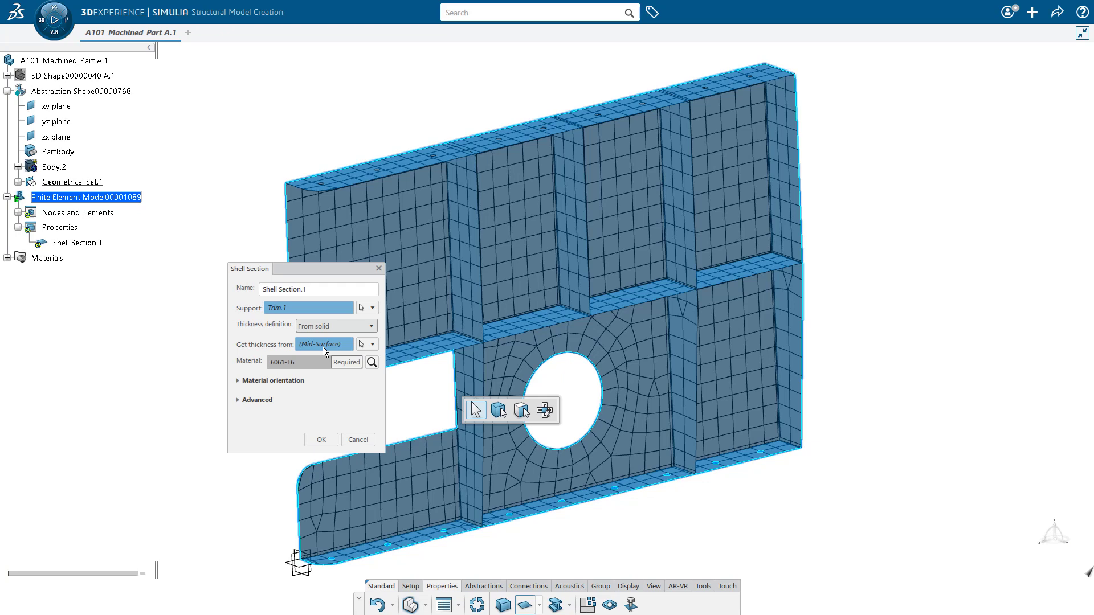
click(320, 439)
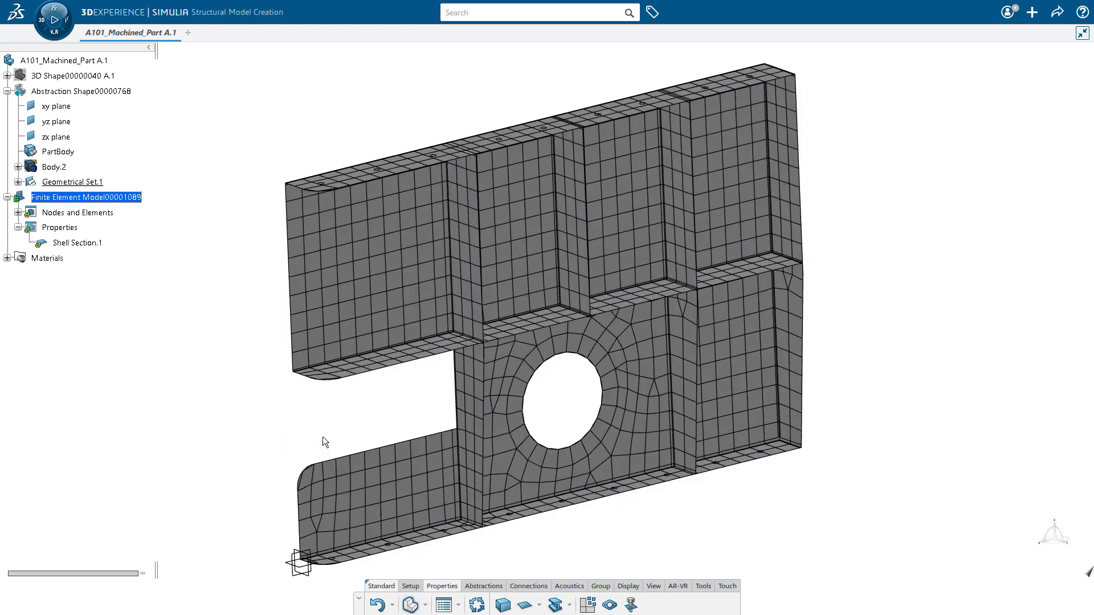
mouse_move(485, 564)
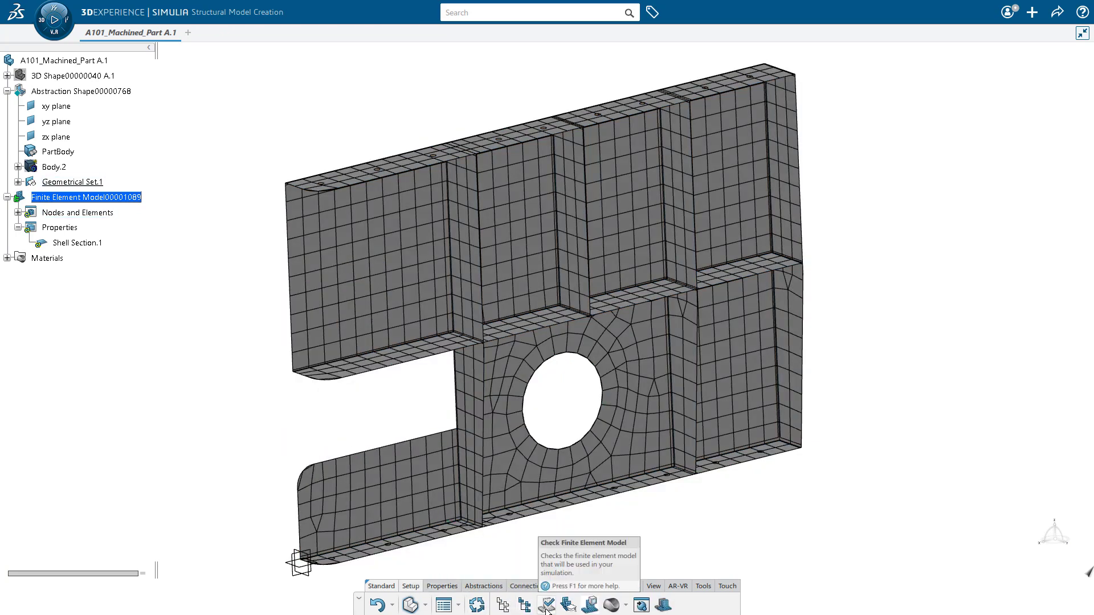
Run Check Finite Element Model so it starts generating meshes
click(547, 605)
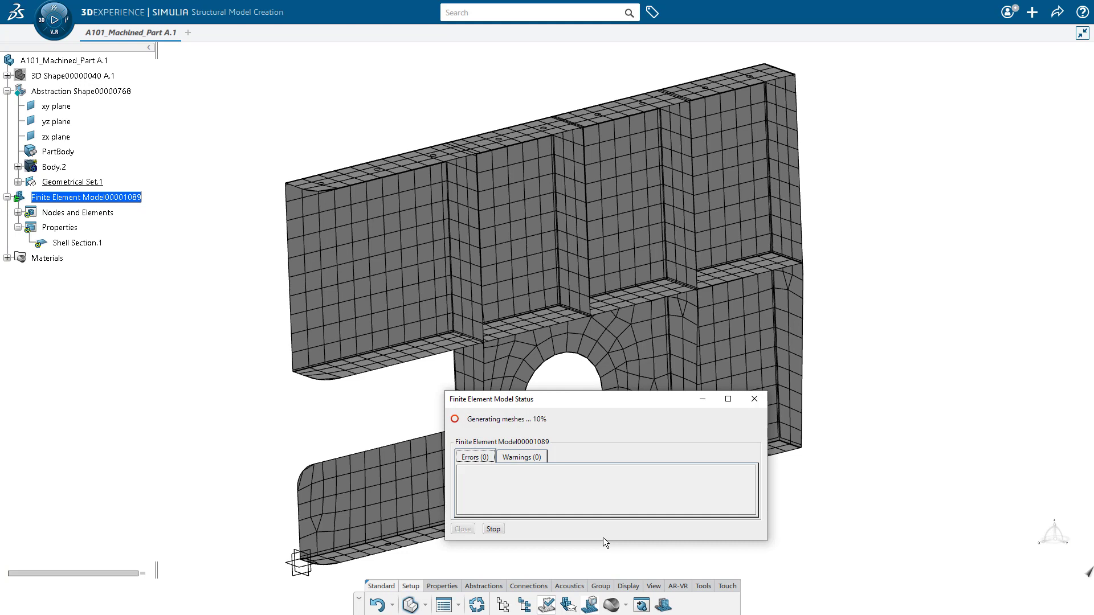
mouse_move(602, 537)
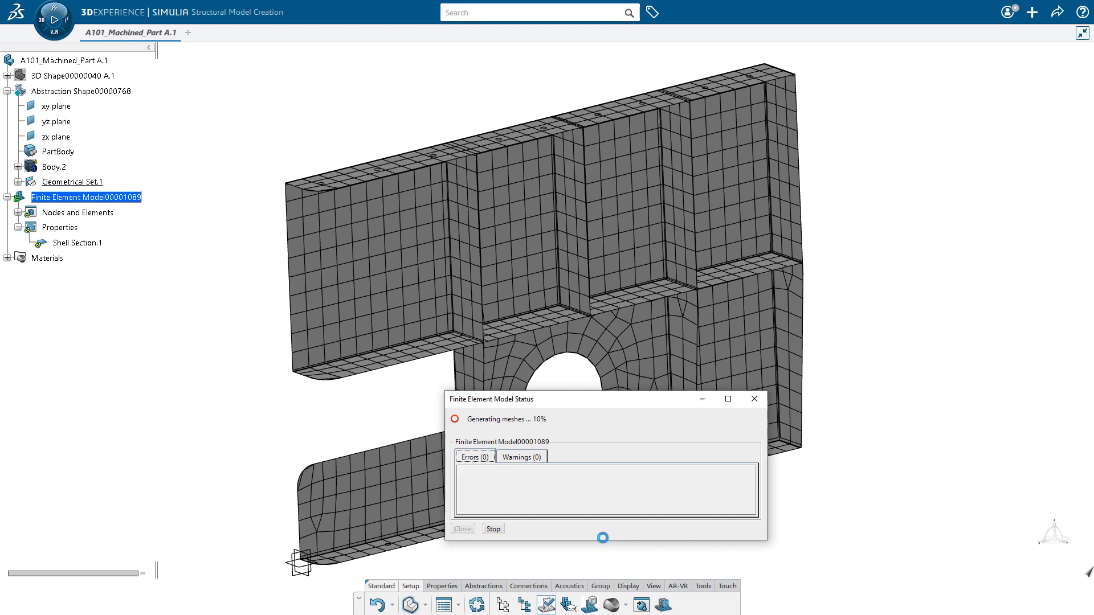